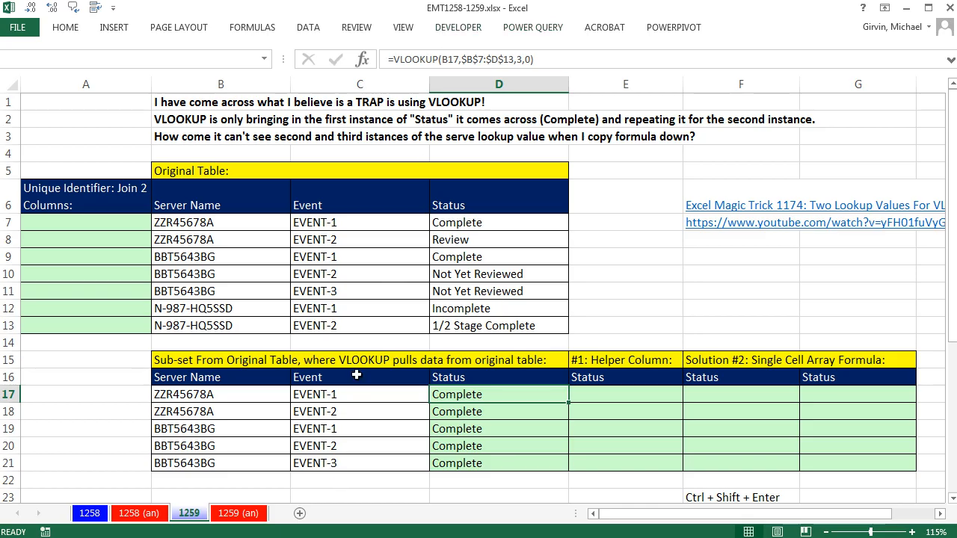
mouse_move(316, 370)
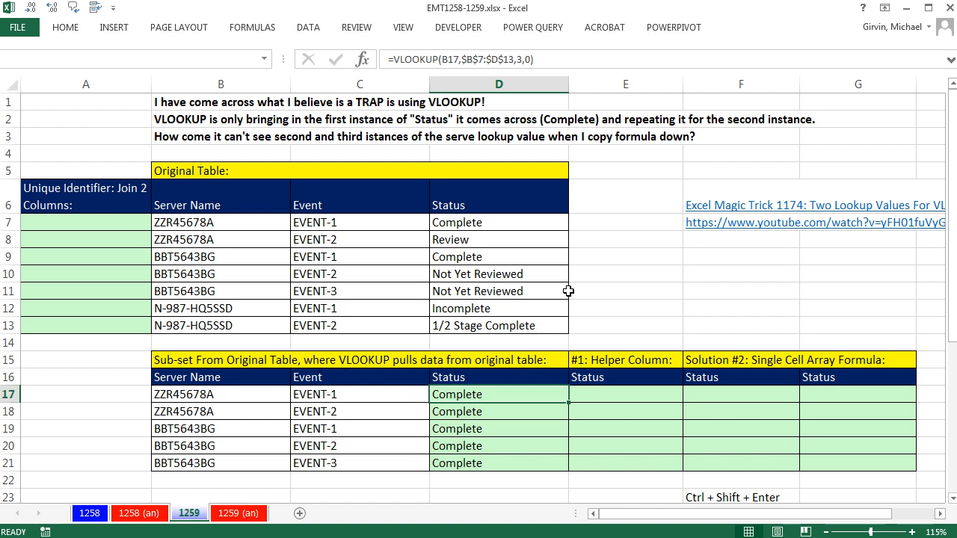
mouse_move(513, 394)
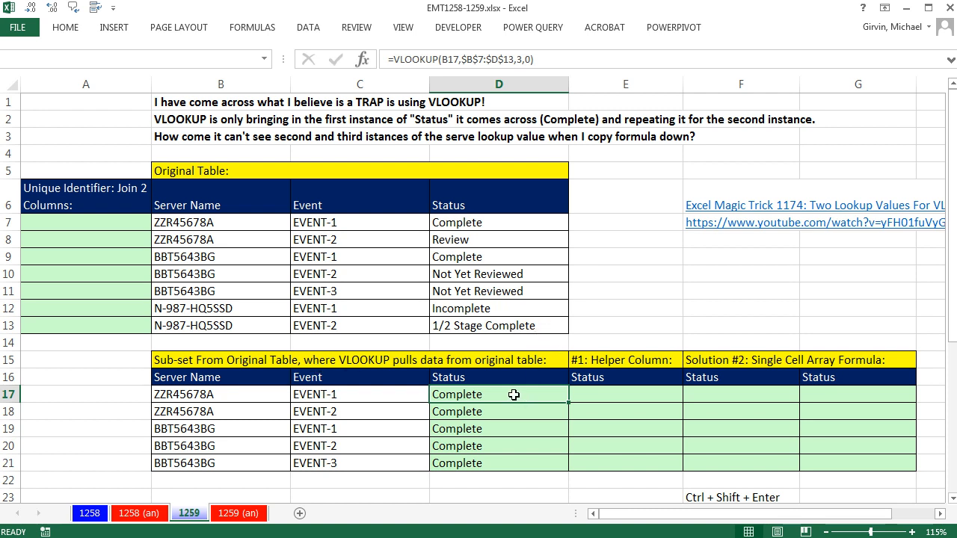
- Inspect D17's existing VLOOKUP formula and the repeated ZZR45678A rows with different events
double_click(499, 394)
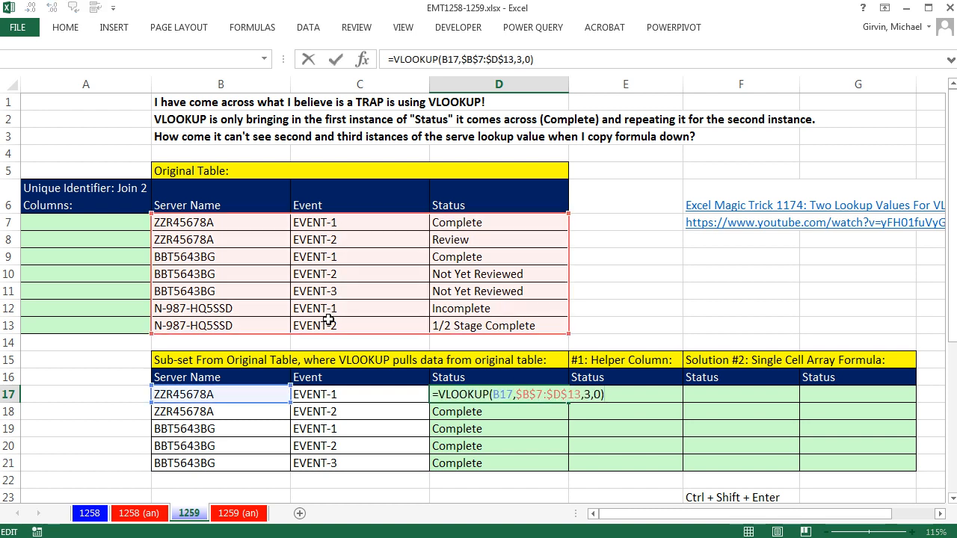
mouse_move(255, 244)
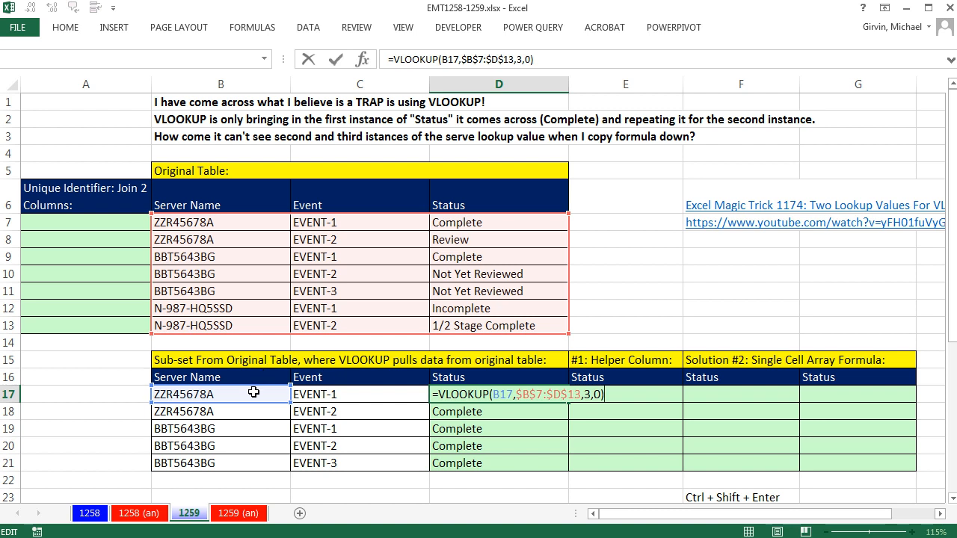
mouse_move(343, 409)
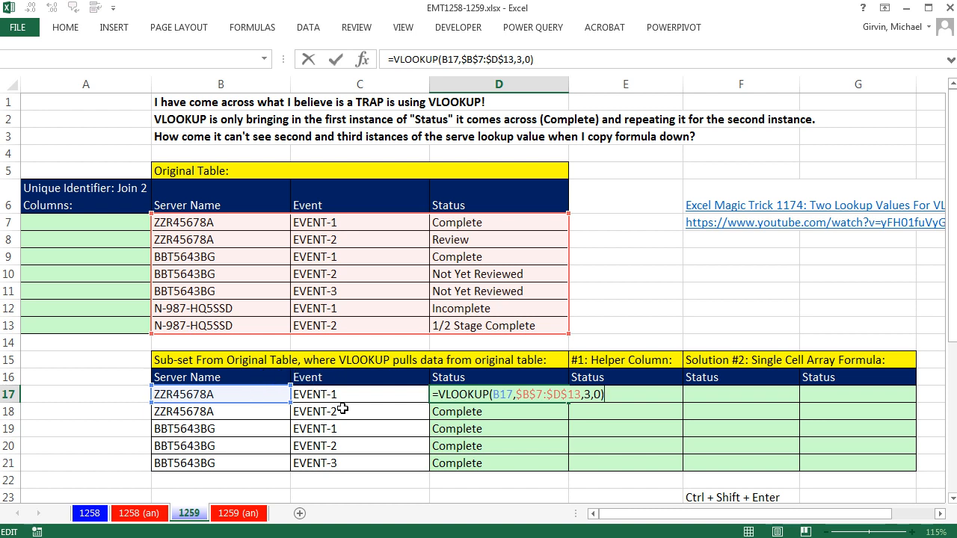
key("Return")
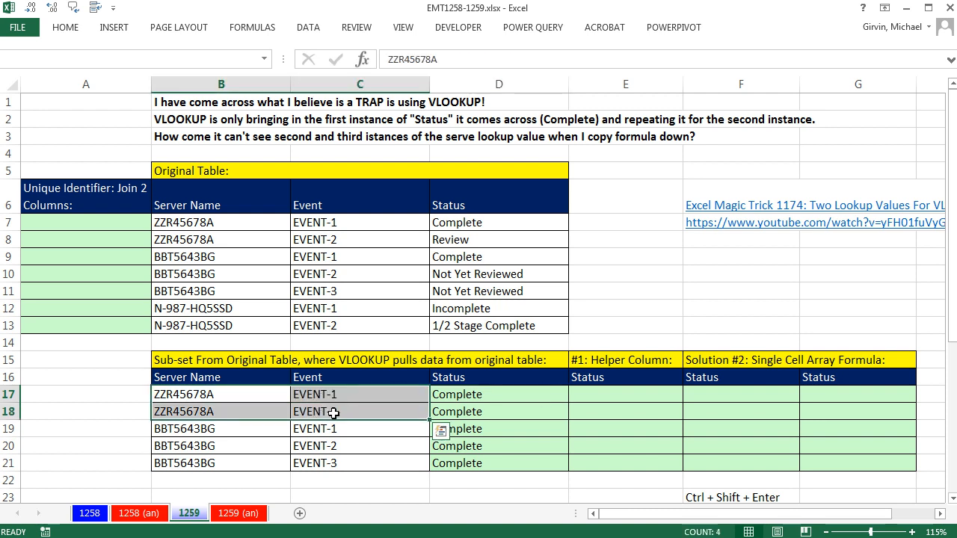
left_click(498, 222)
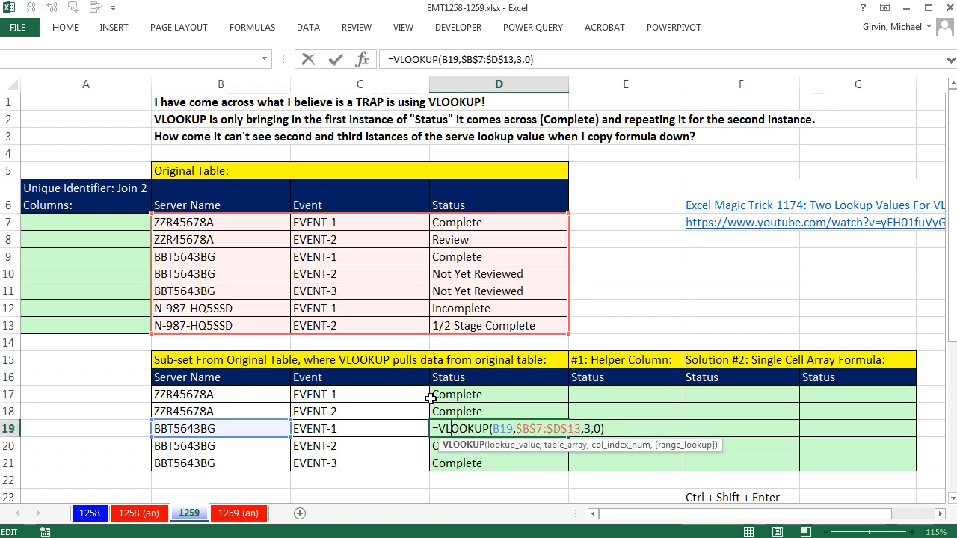
mouse_move(216, 256)
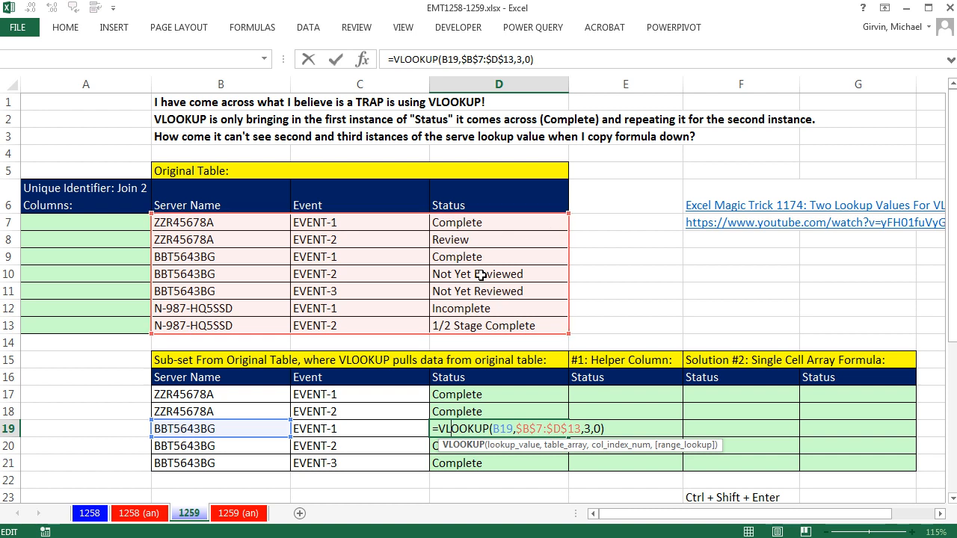
mouse_move(586, 415)
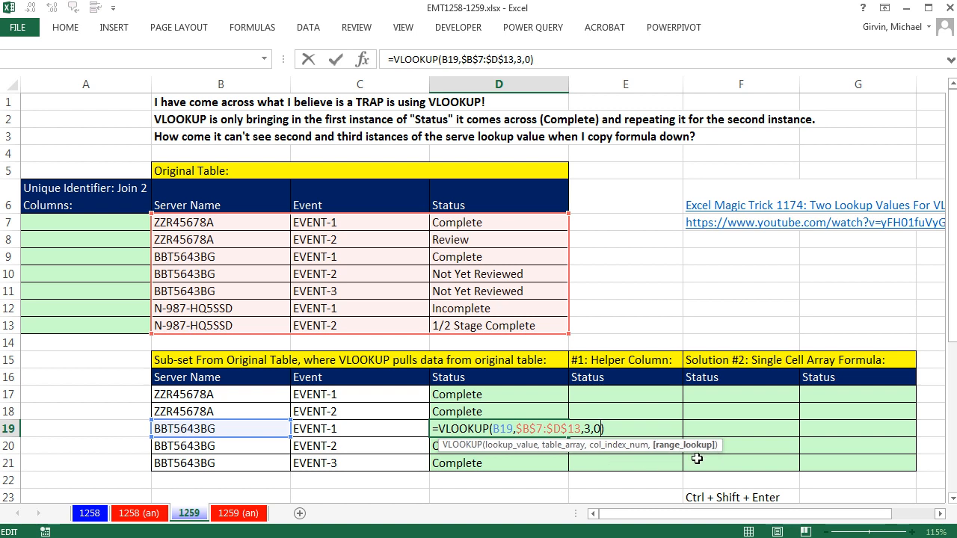
mouse_move(601, 445)
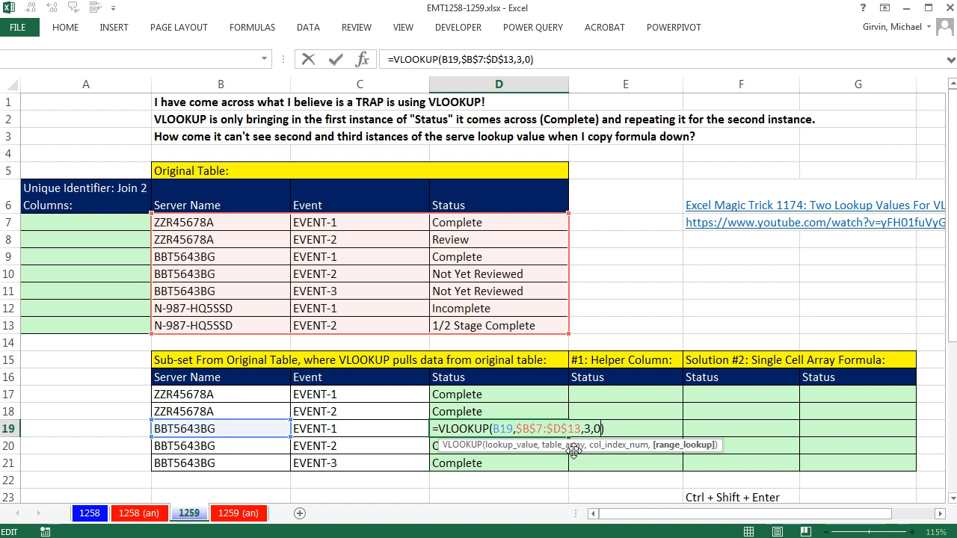
mouse_move(478, 406)
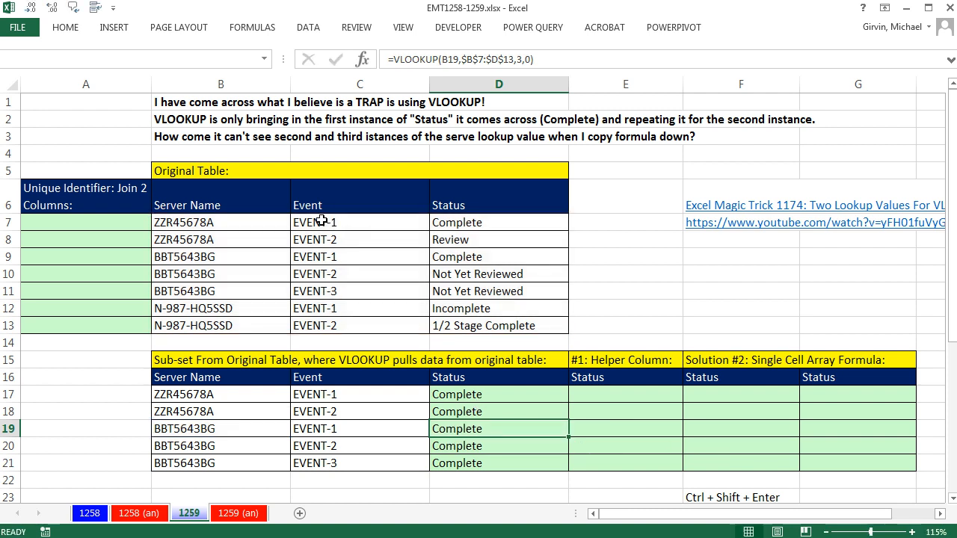
left_click(221, 222)
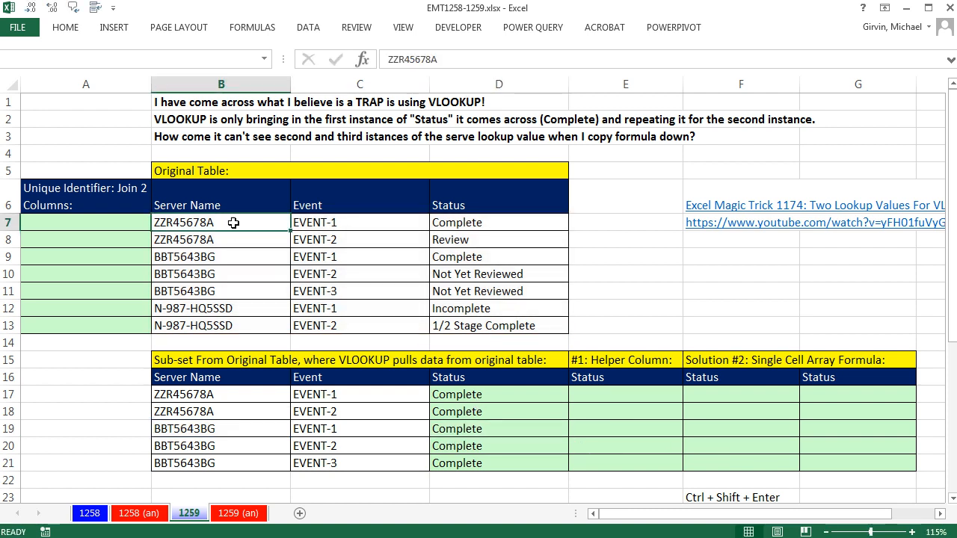
left_click(221, 239)
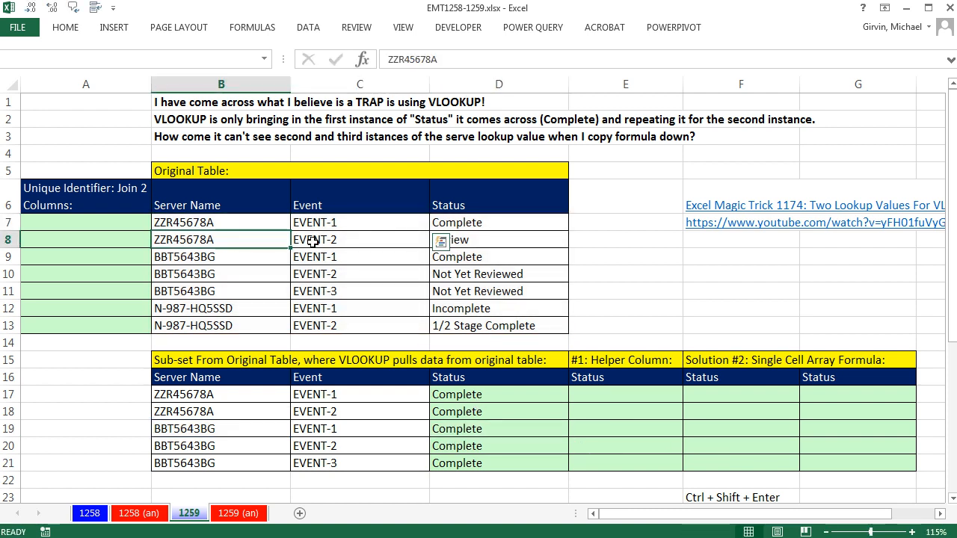
left_click(360, 239)
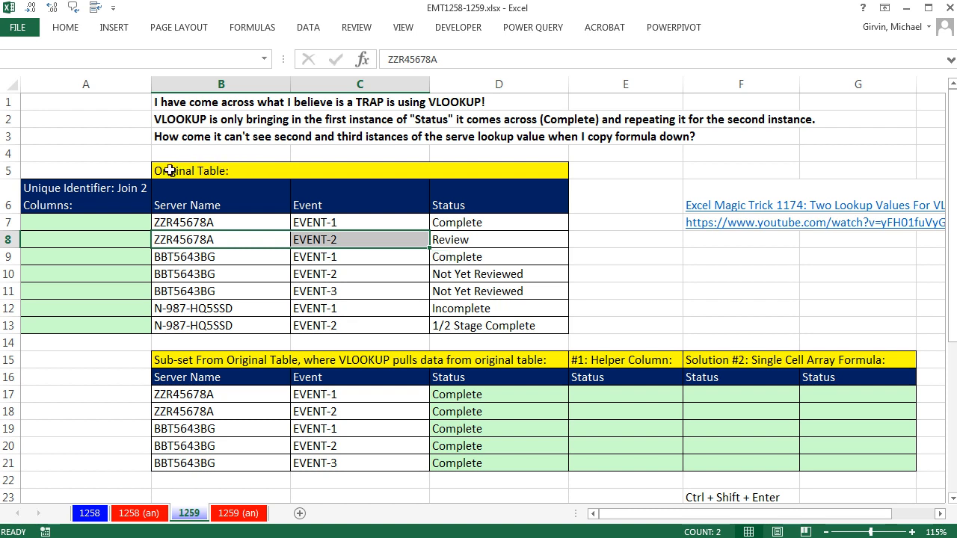
- Enter =B7&C7 in helper cell A7 to join server name and event
left_click(85, 222)
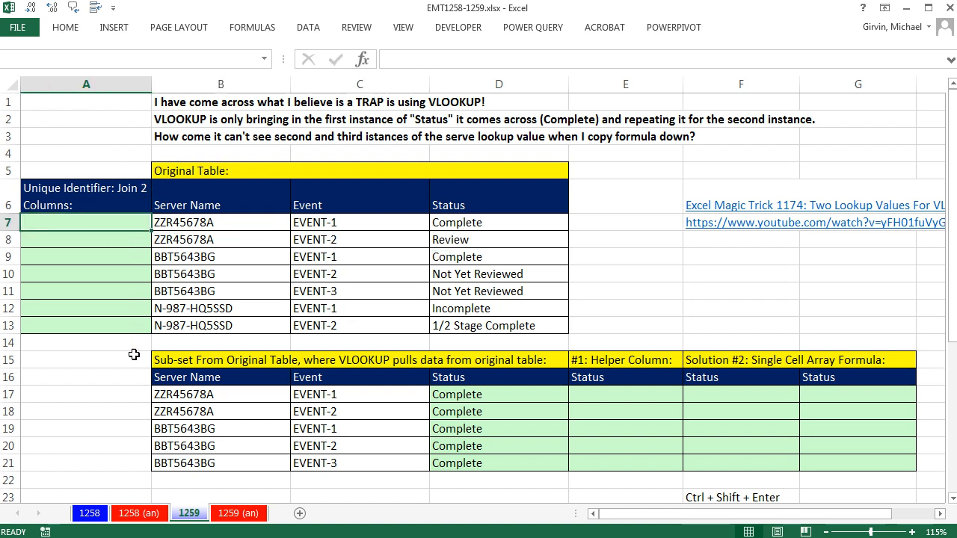
type("=")
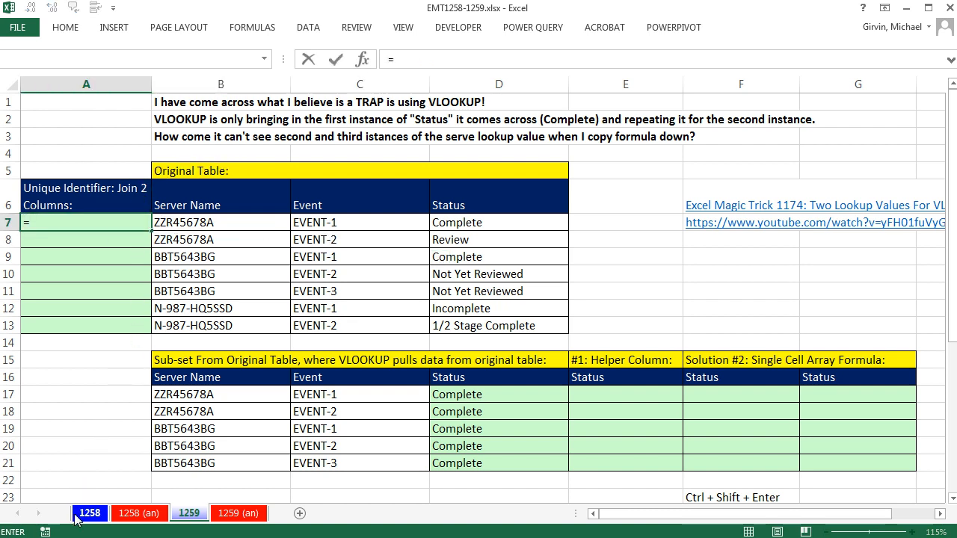
left_click(221, 222)
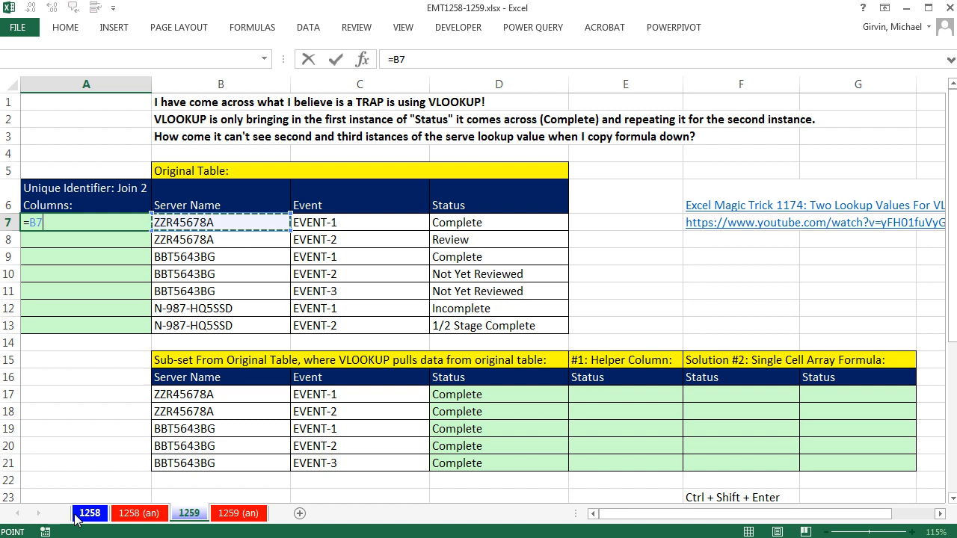
type("&")
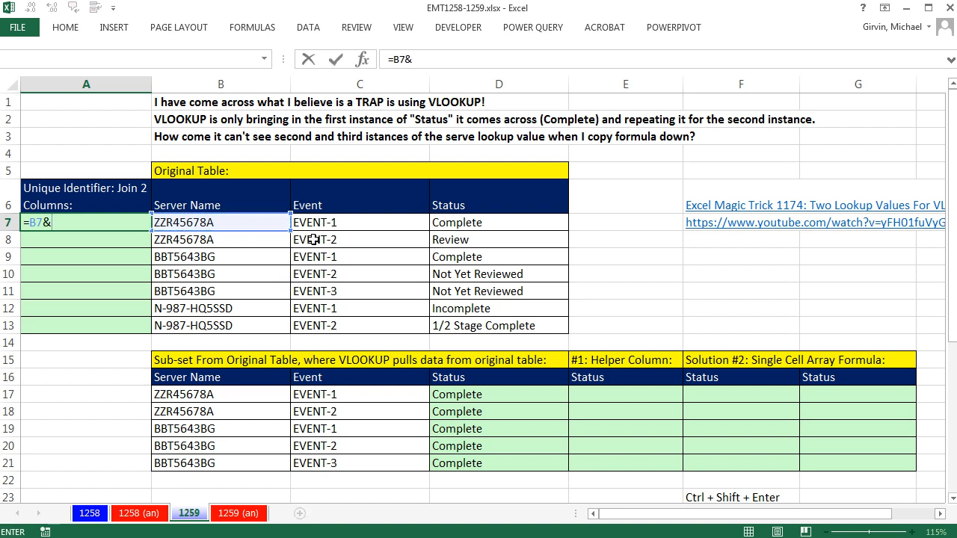
left_click(359, 222)
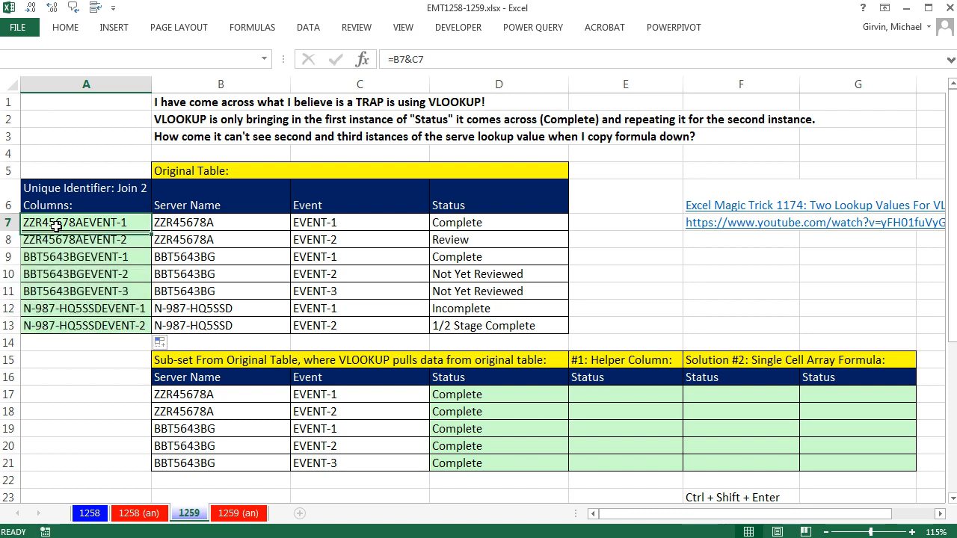
left_click(86, 239)
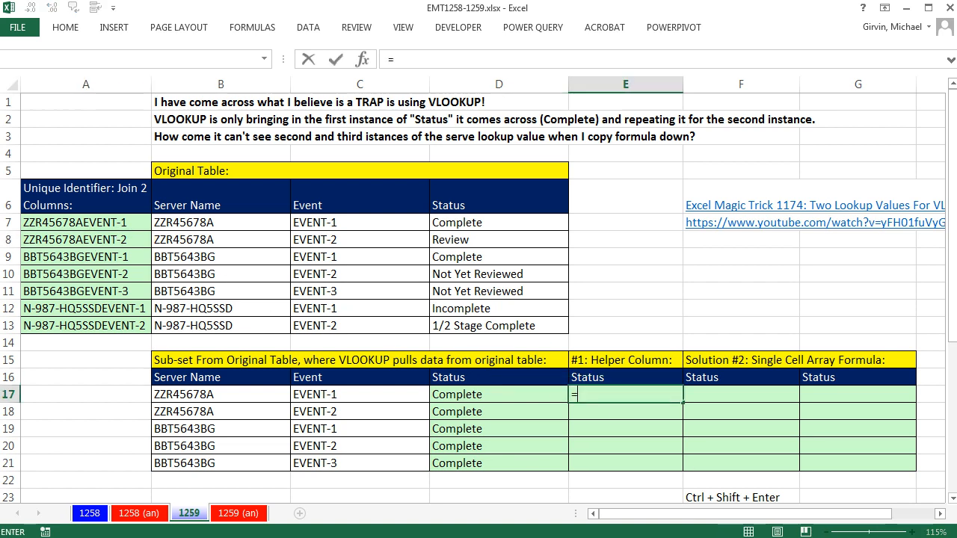
- Begin =VLOOKUP(B17&C17 in E17 and evaluate its lookup value to ZZR45678AEVENT-1
type("=VLOOKUP(B17")
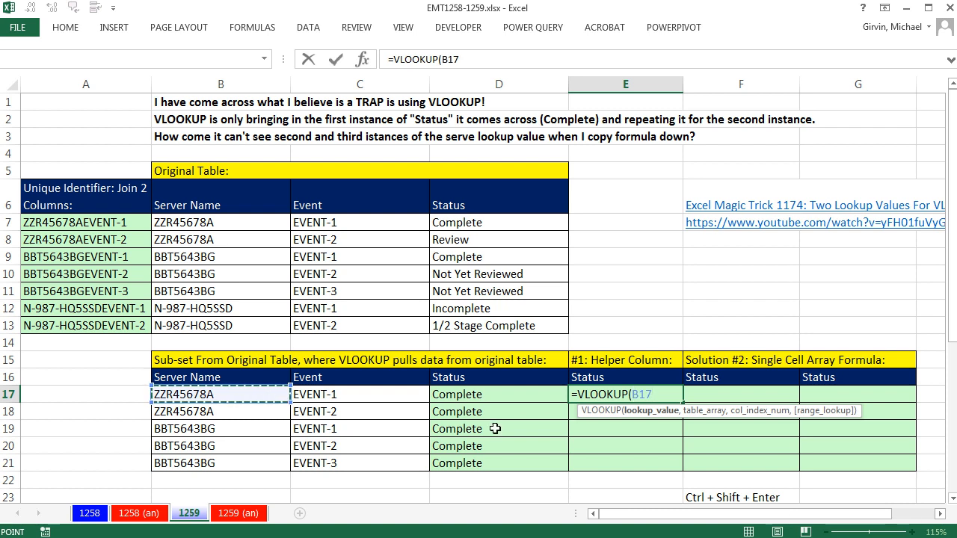
mouse_move(638, 450)
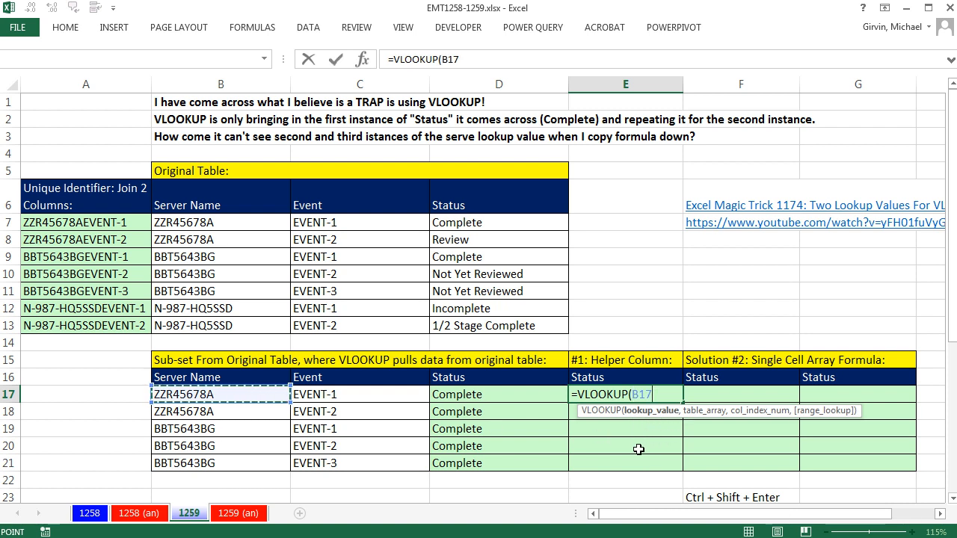
type("&")
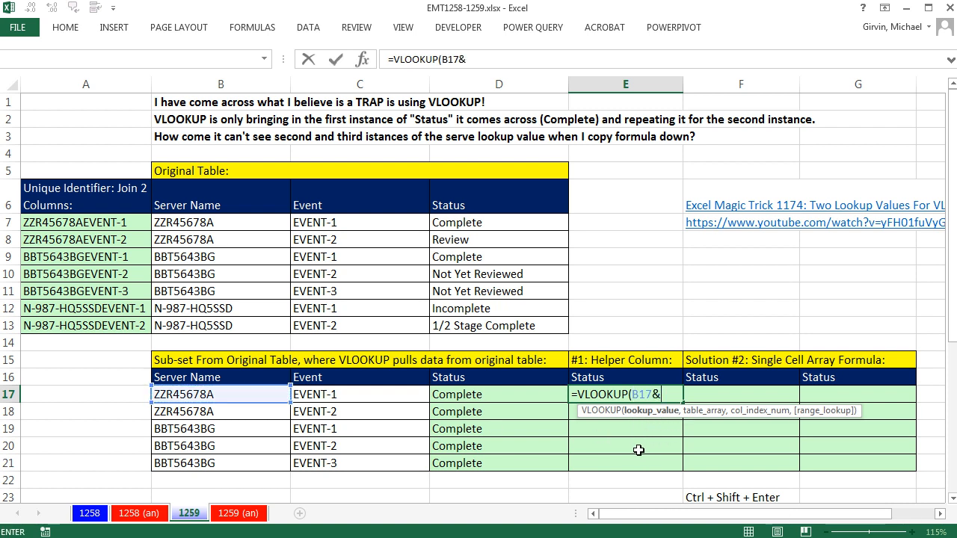
left_click(360, 394)
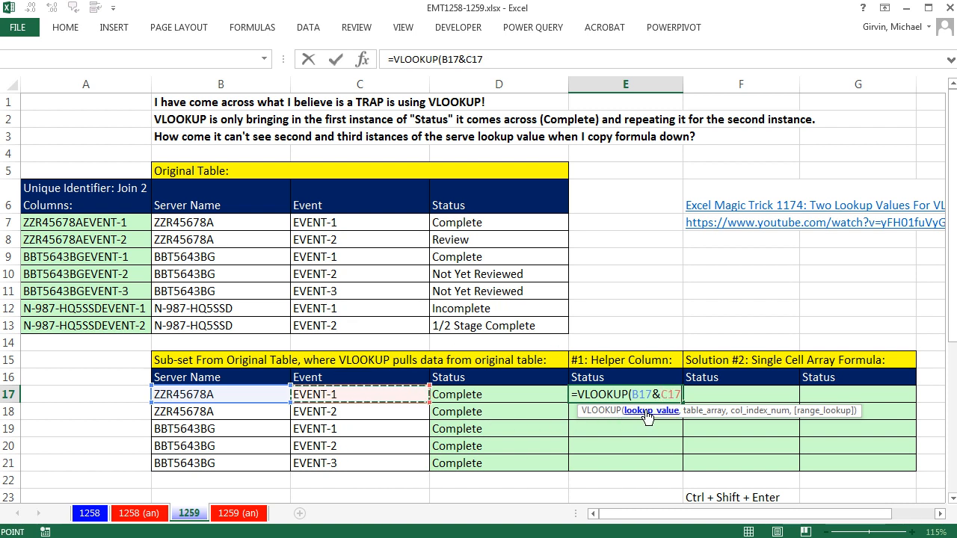
key("f9")
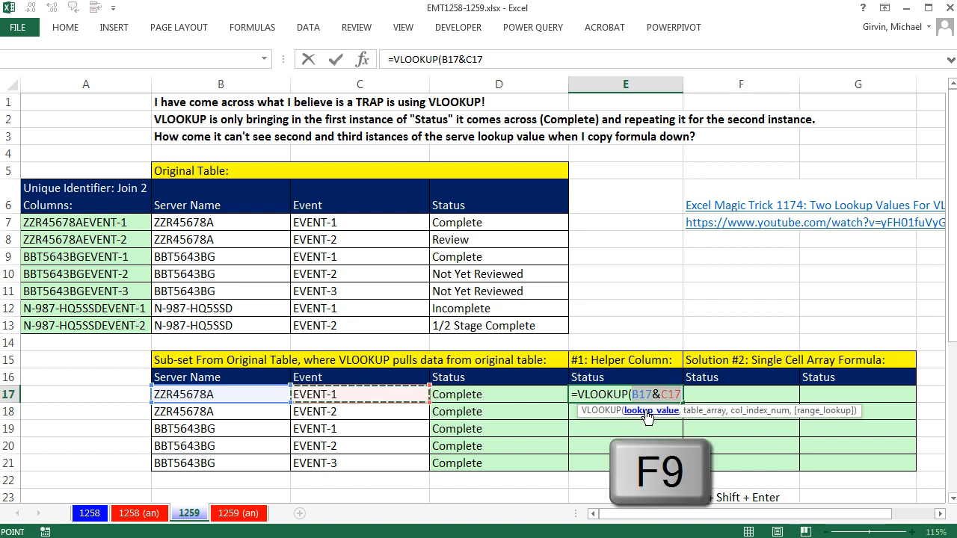
key("f9")
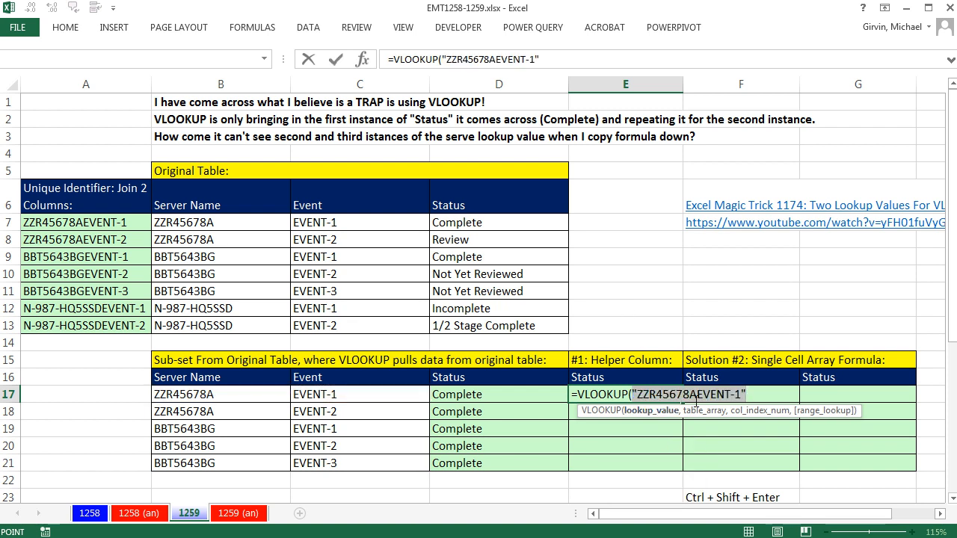
mouse_move(652, 331)
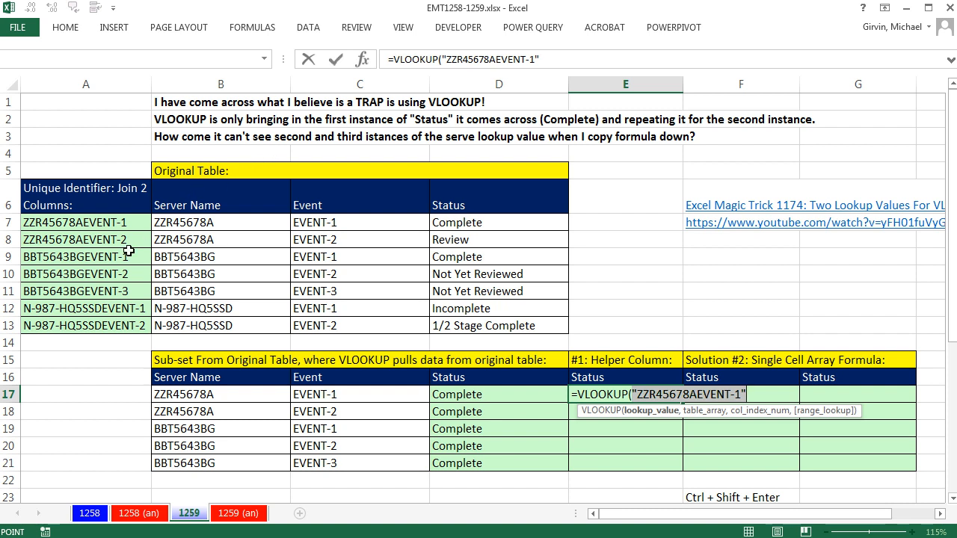
mouse_move(671, 444)
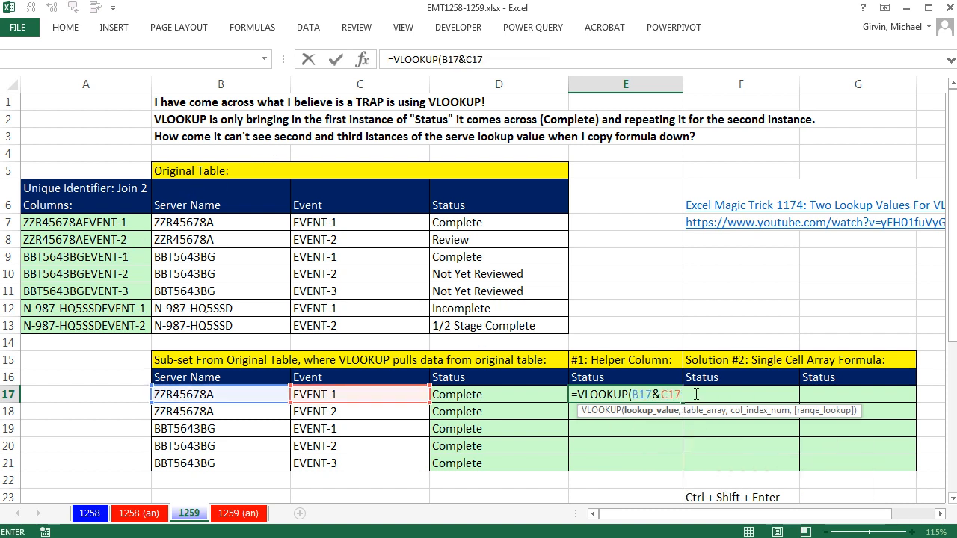
- Complete E17 as =VLOOKUP(B17&C17,$A$7:$D$13,4,0) with the table locked, and enter it
type(",")
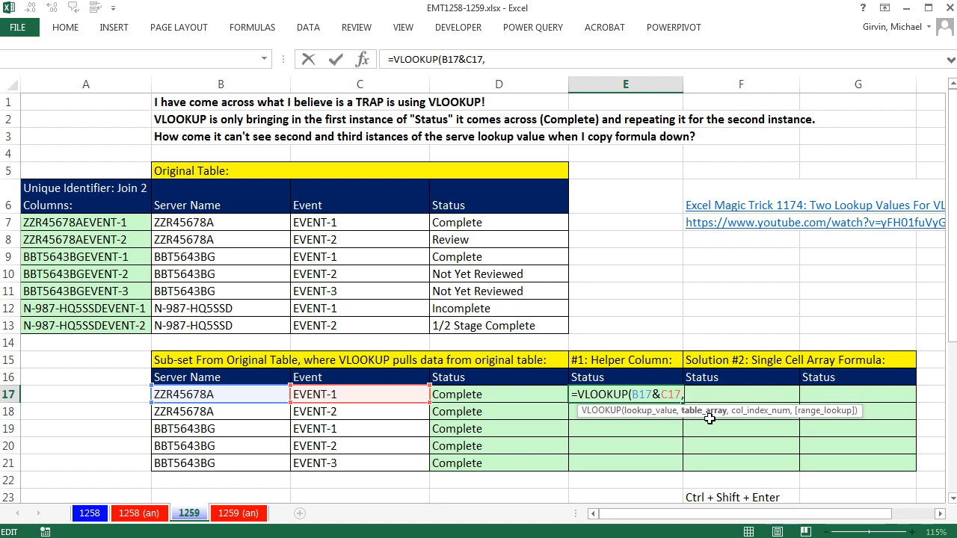
left_click_drag(86, 222, 86, 325)
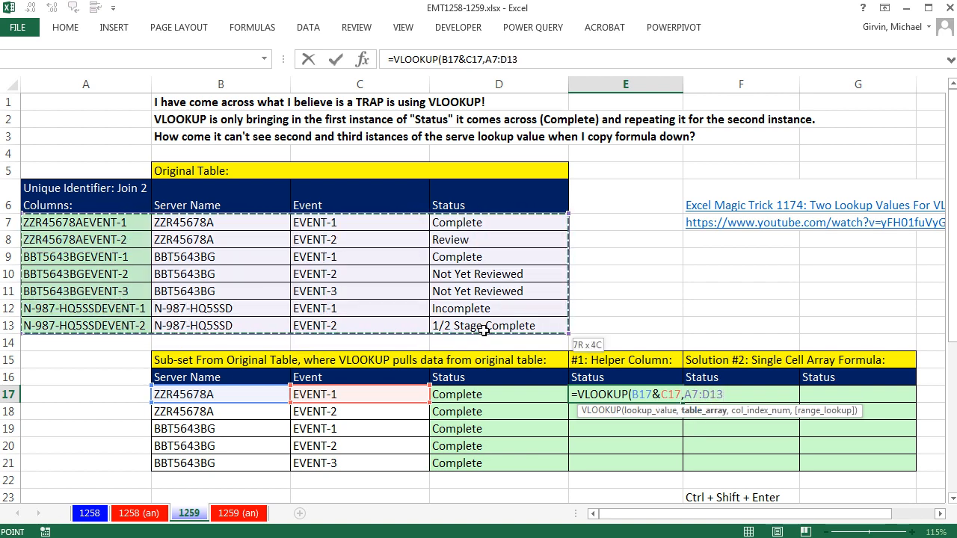
key("f4")
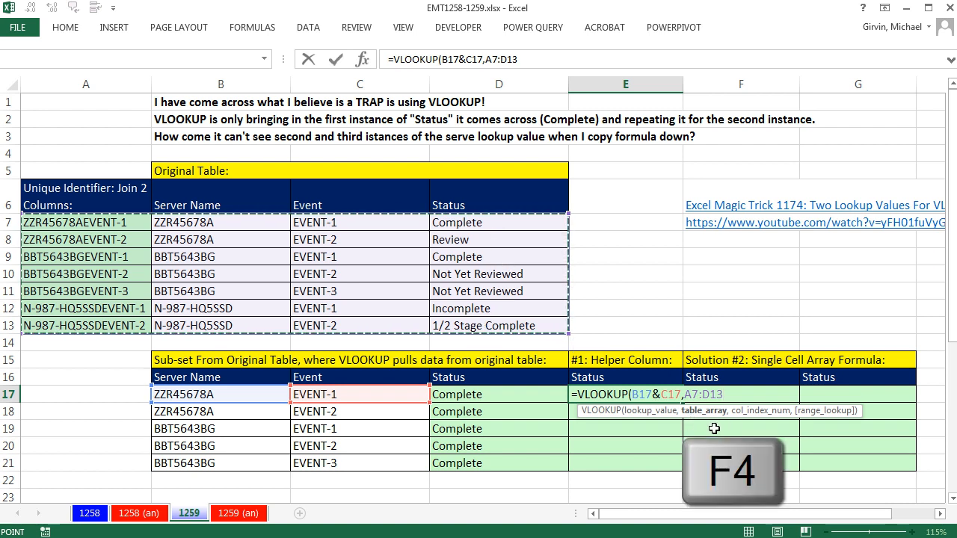
key("f4")
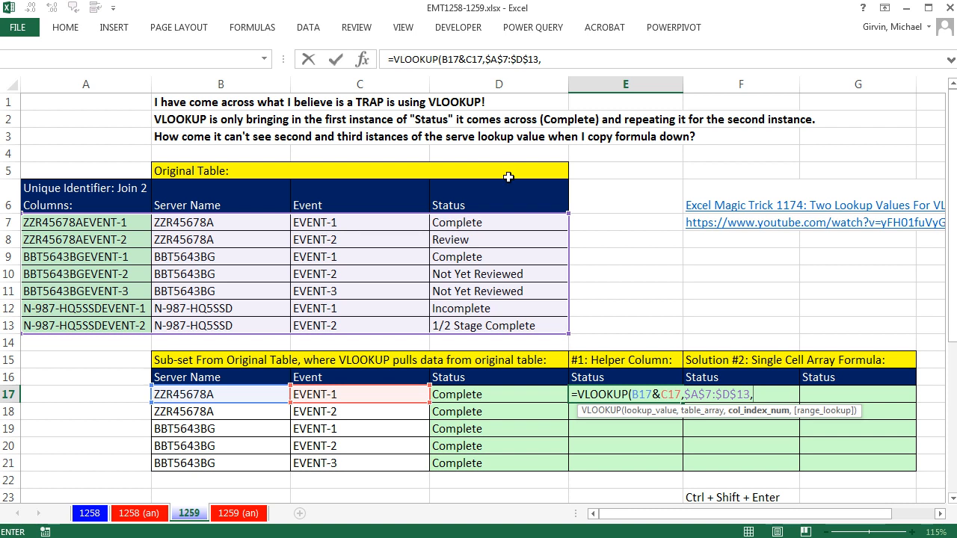
mouse_move(495, 205)
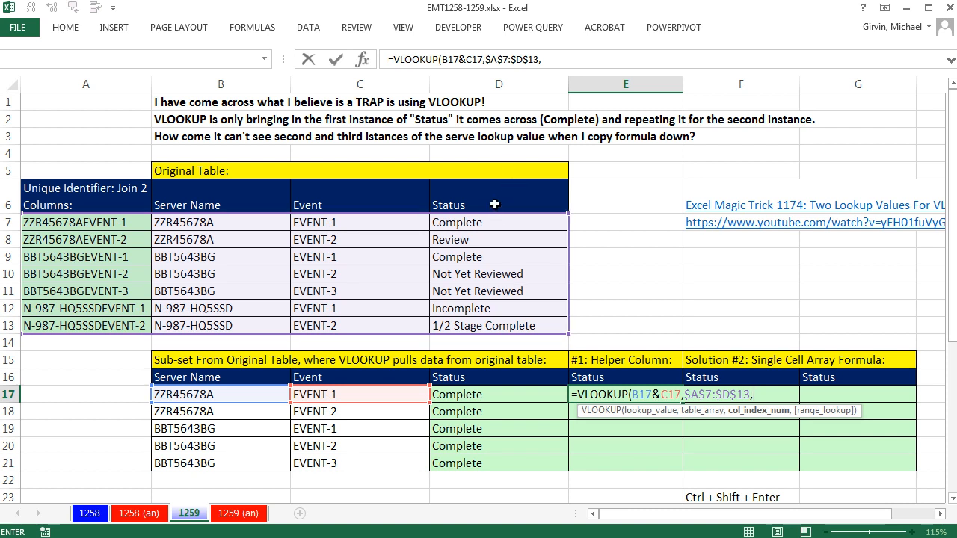
mouse_move(607, 246)
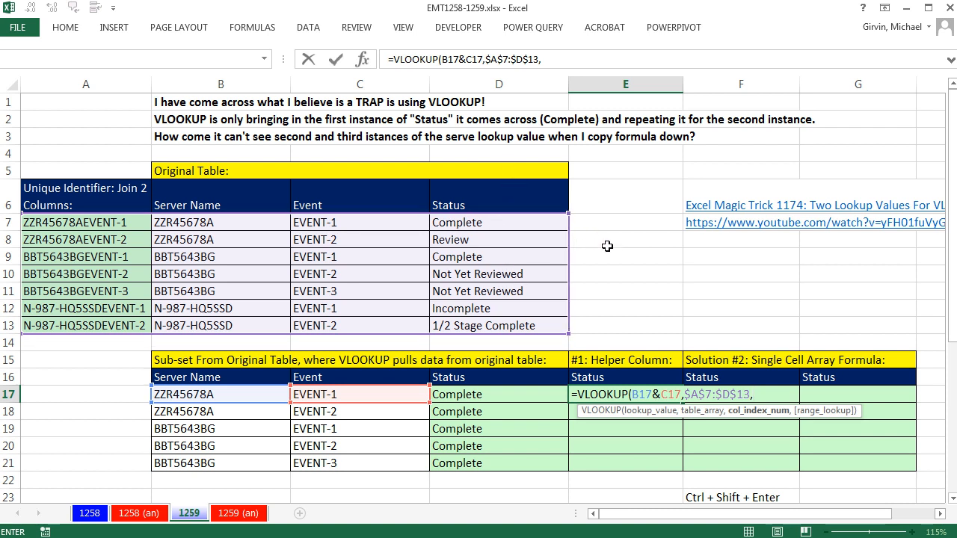
type("4")
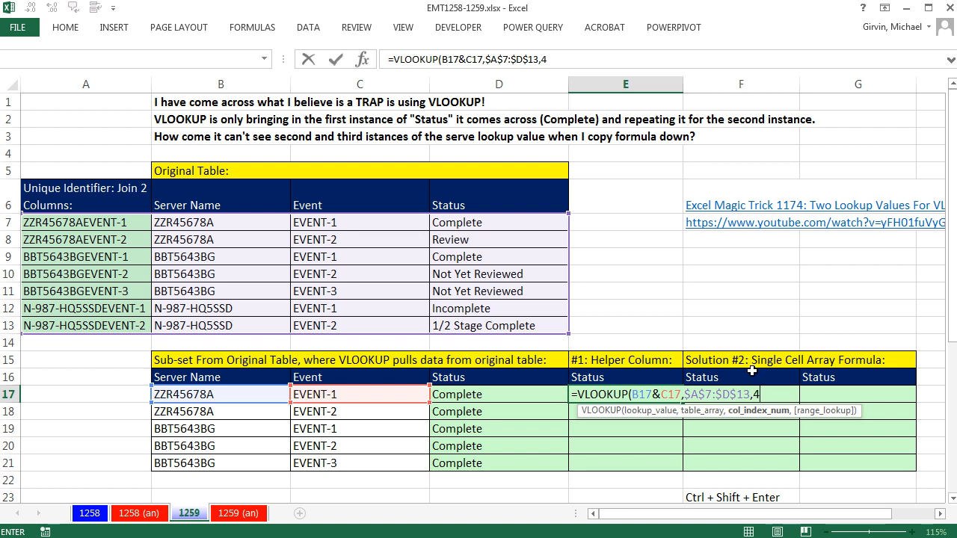
type(",0)")
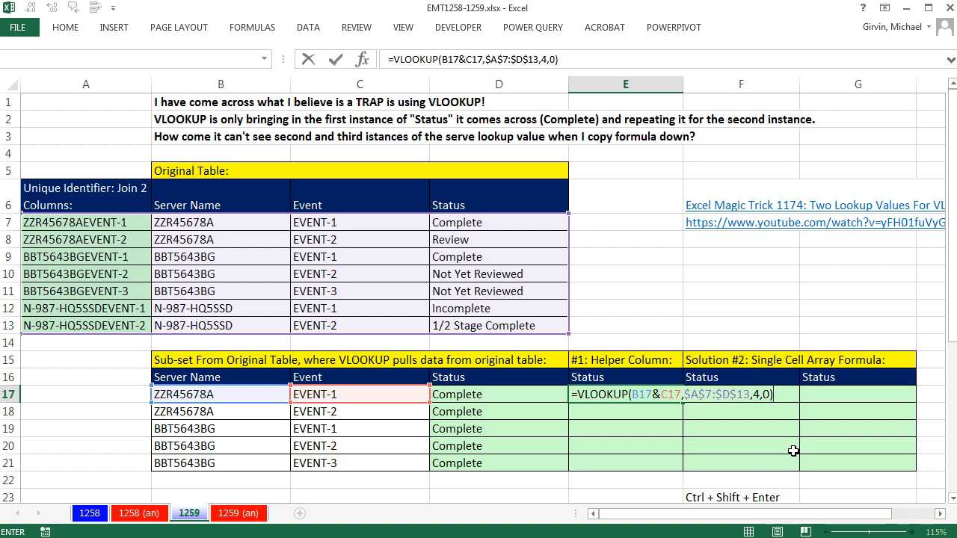
key("Return")
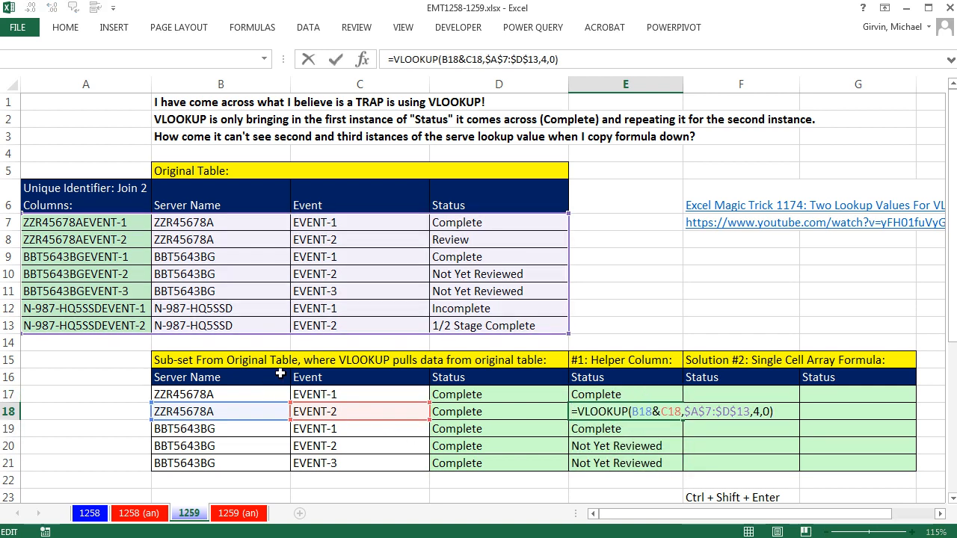
mouse_move(259, 388)
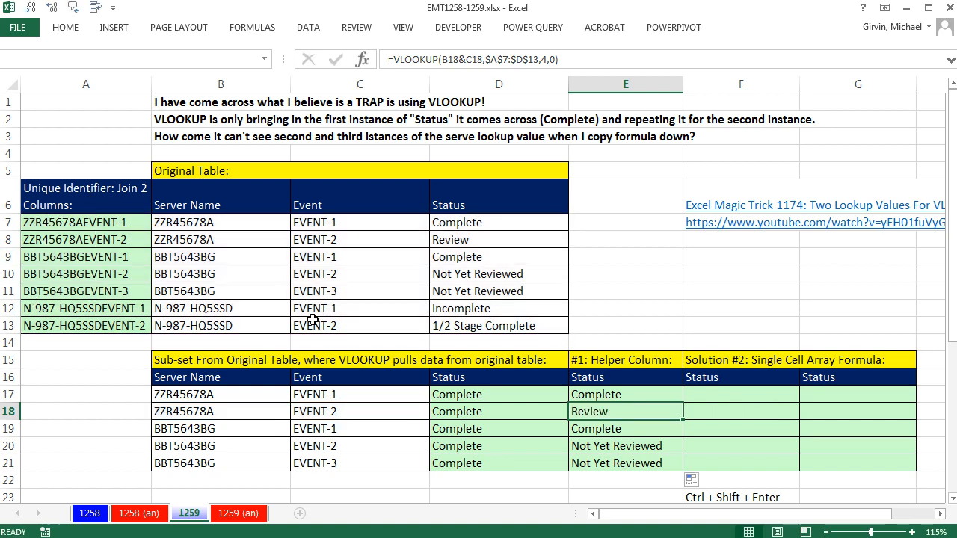
left_click(741, 394)
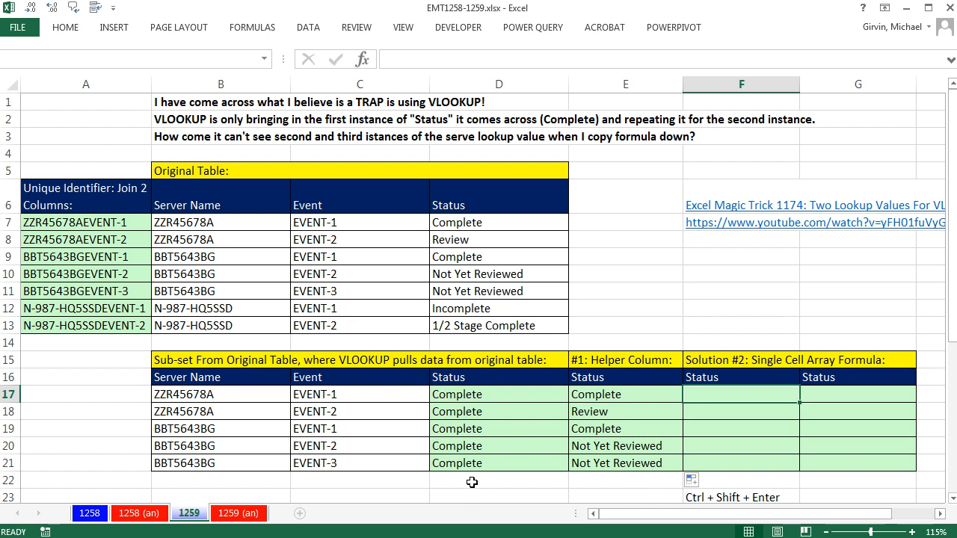
mouse_move(796, 217)
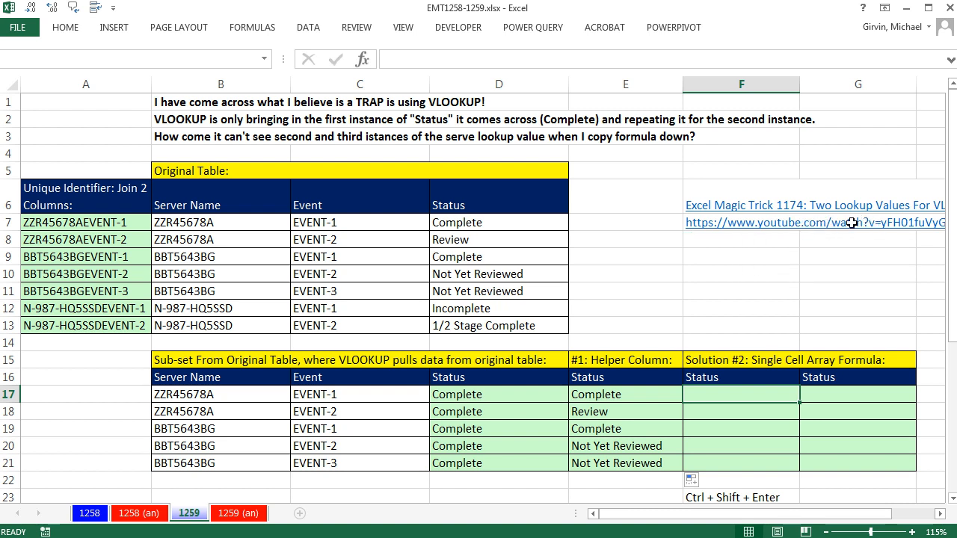
mouse_move(838, 253)
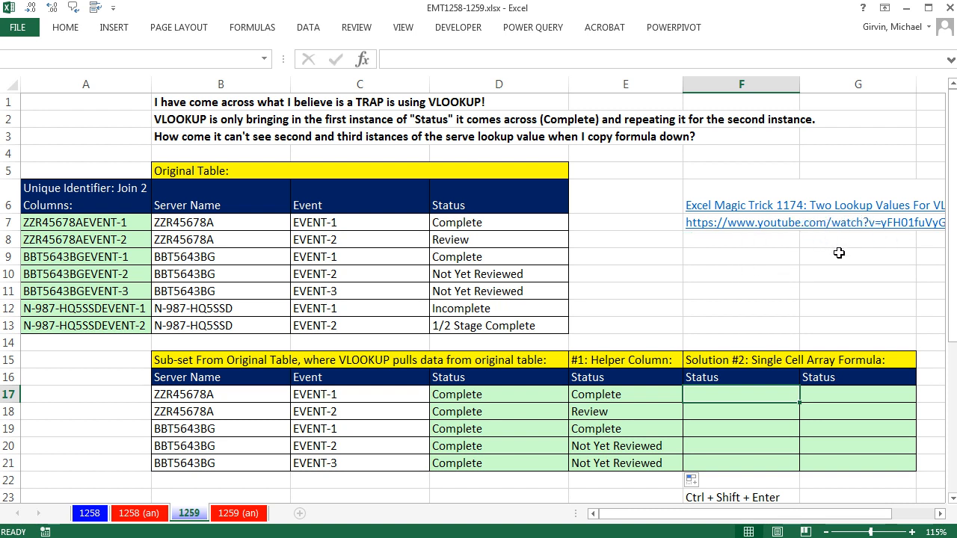
mouse_move(215, 179)
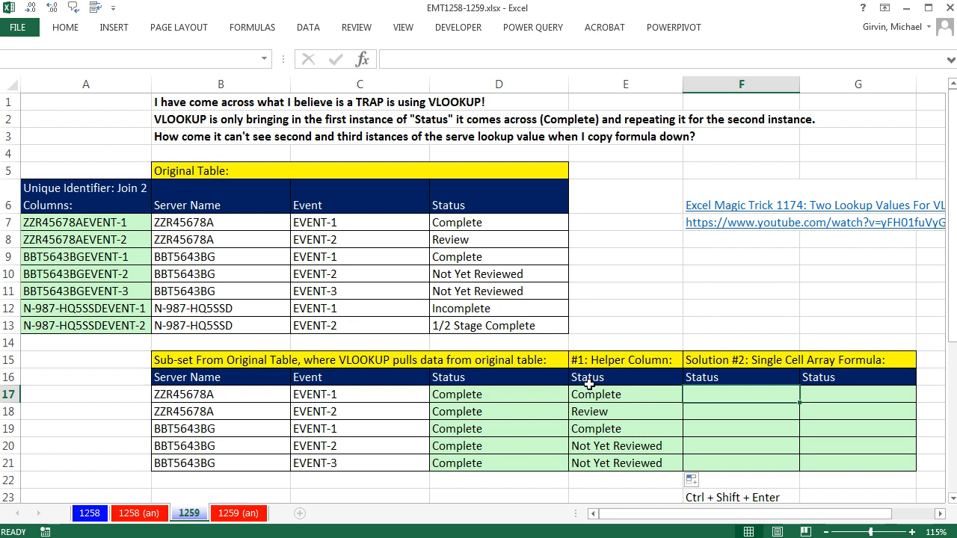
mouse_move(714, 399)
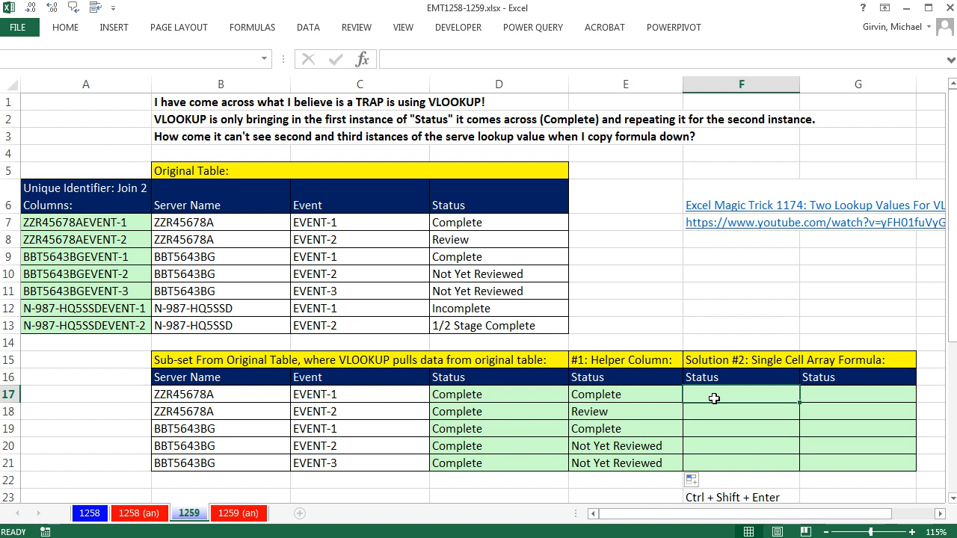
mouse_move(722, 400)
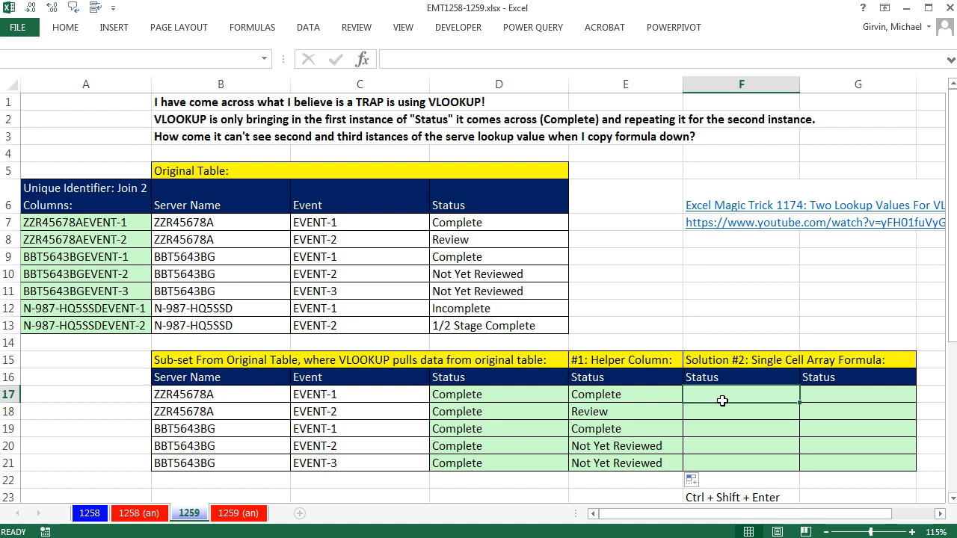
- Start F17 with =INDEX($D$7:$D$13, using the locked Status range
type("=i")
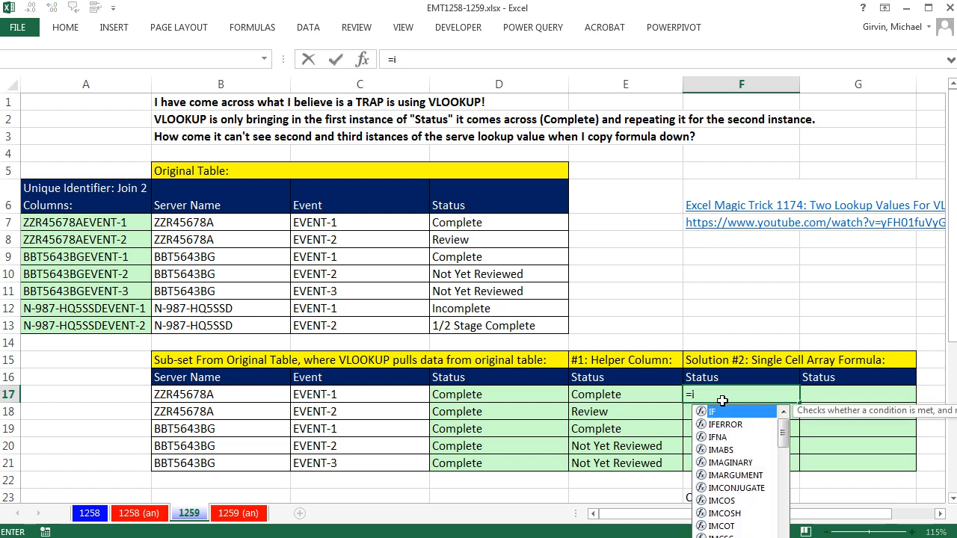
type("n")
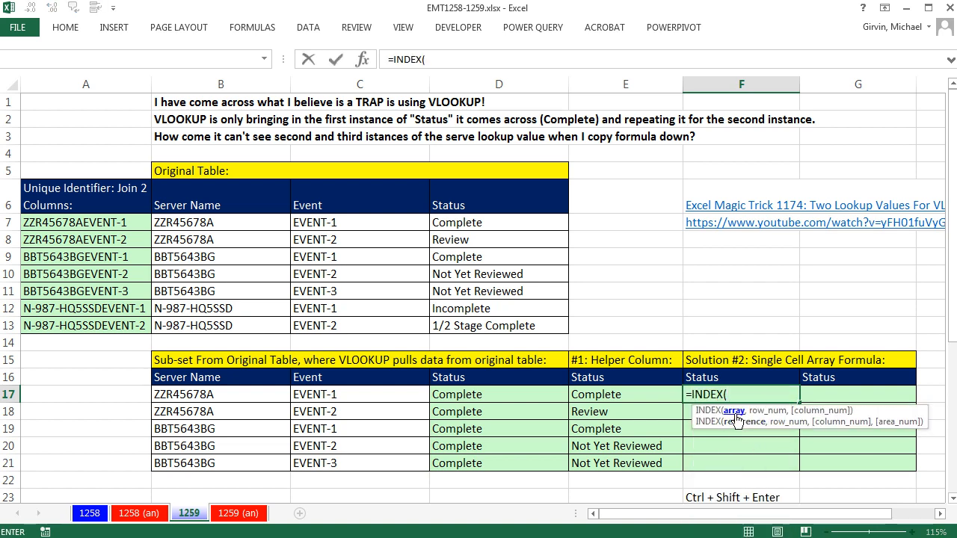
mouse_move(497, 229)
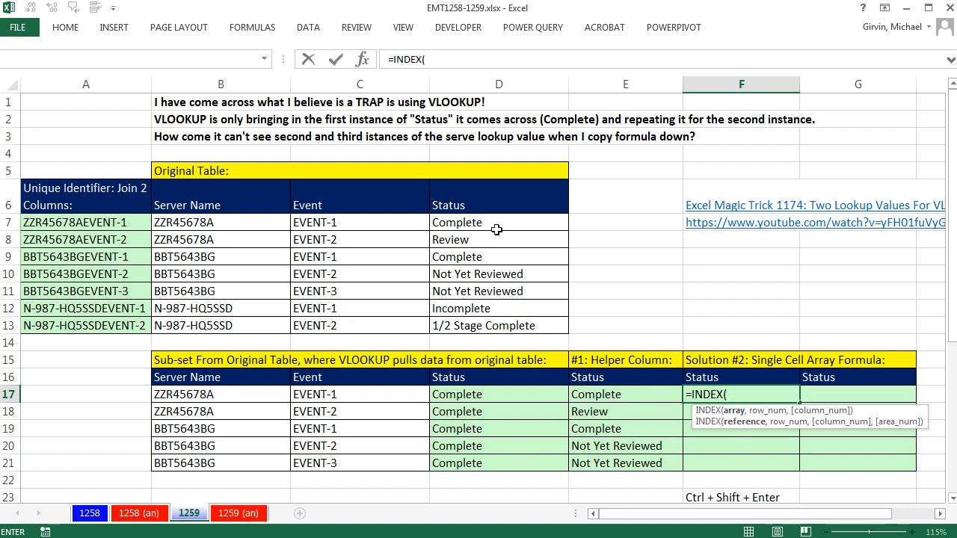
left_click_drag(499, 222, 498, 326)
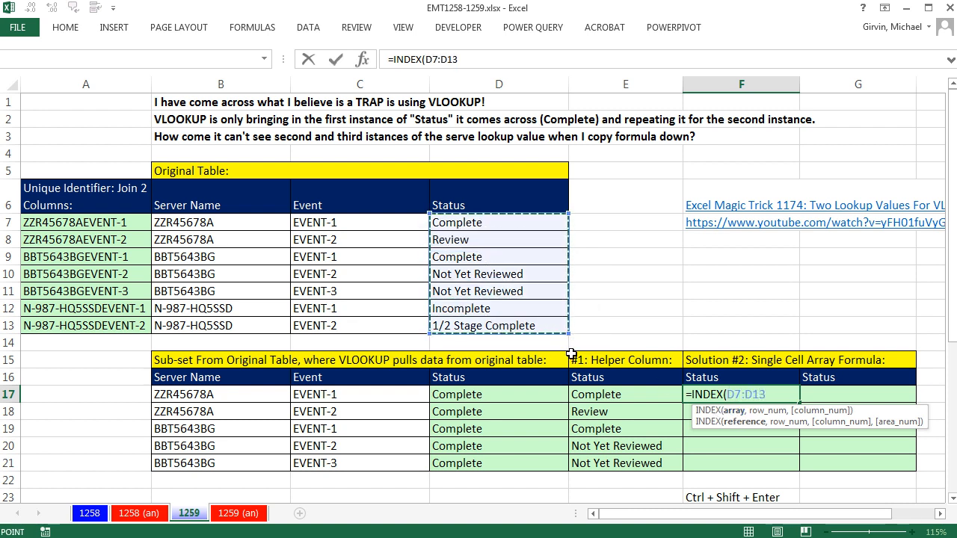
mouse_move(758, 444)
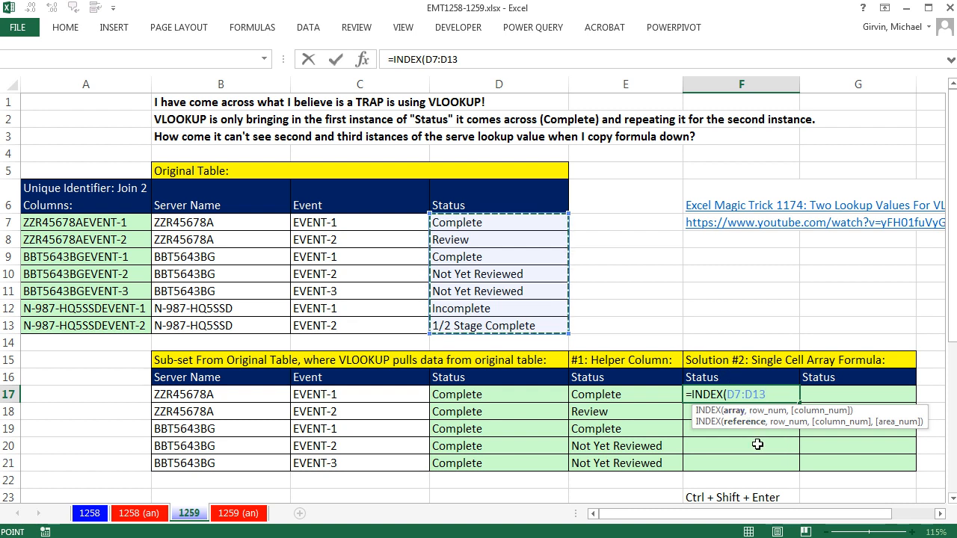
key("f4")
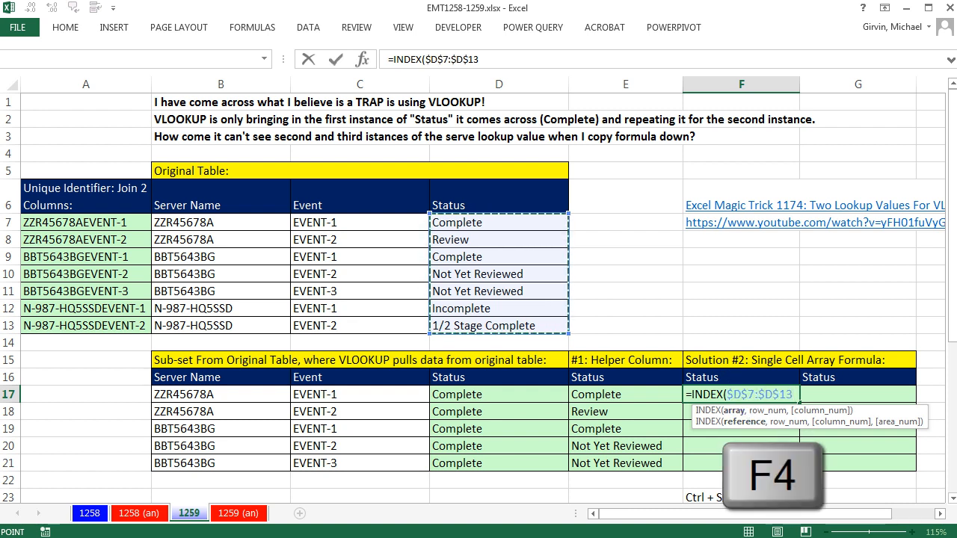
type(",")
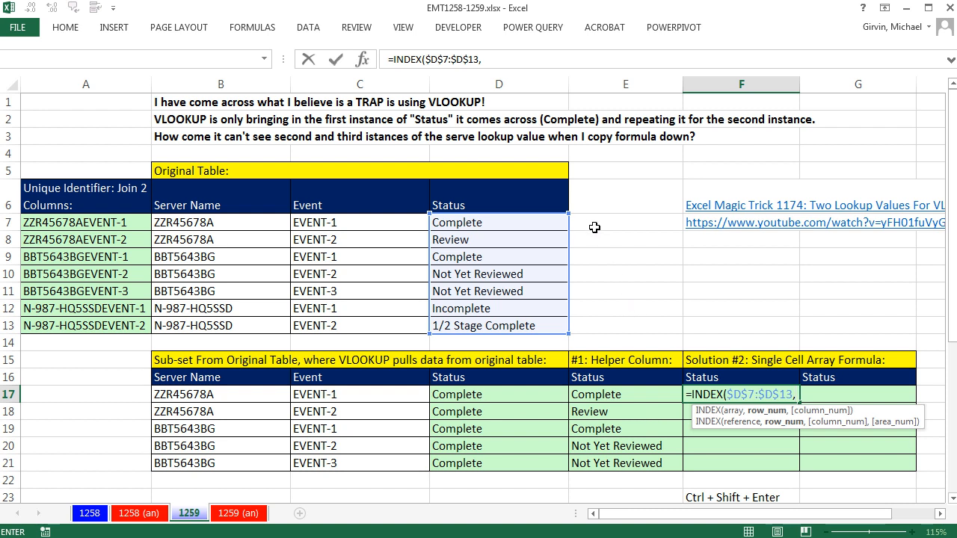
mouse_move(580, 254)
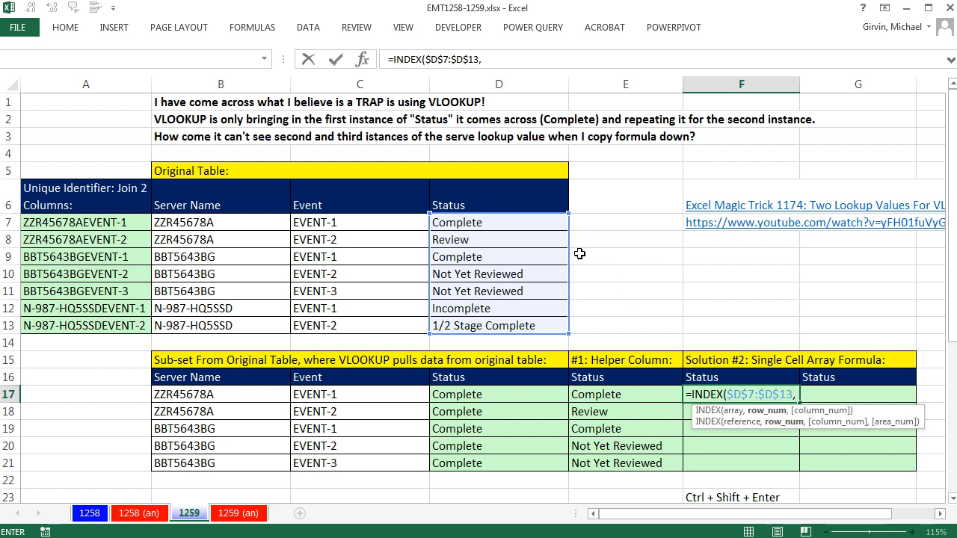
mouse_move(716, 395)
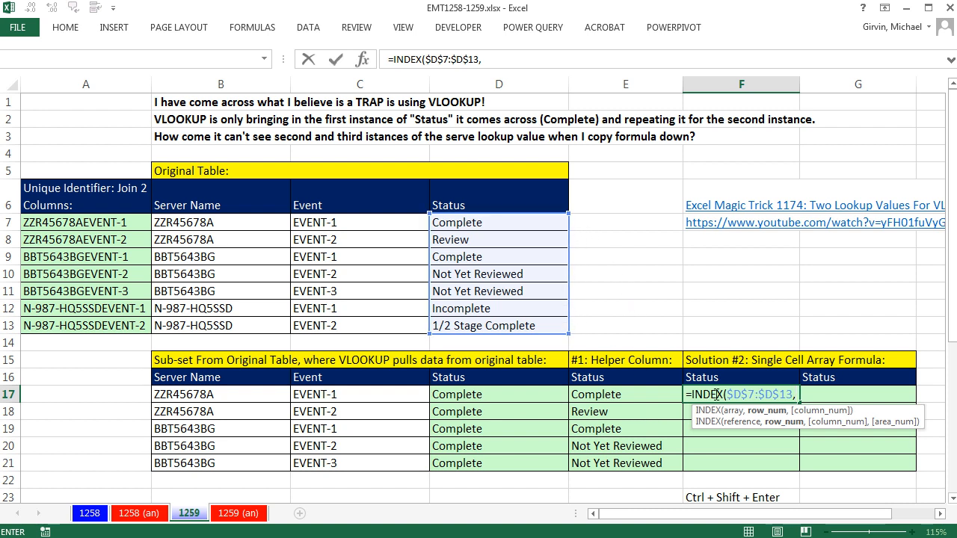
mouse_move(766, 418)
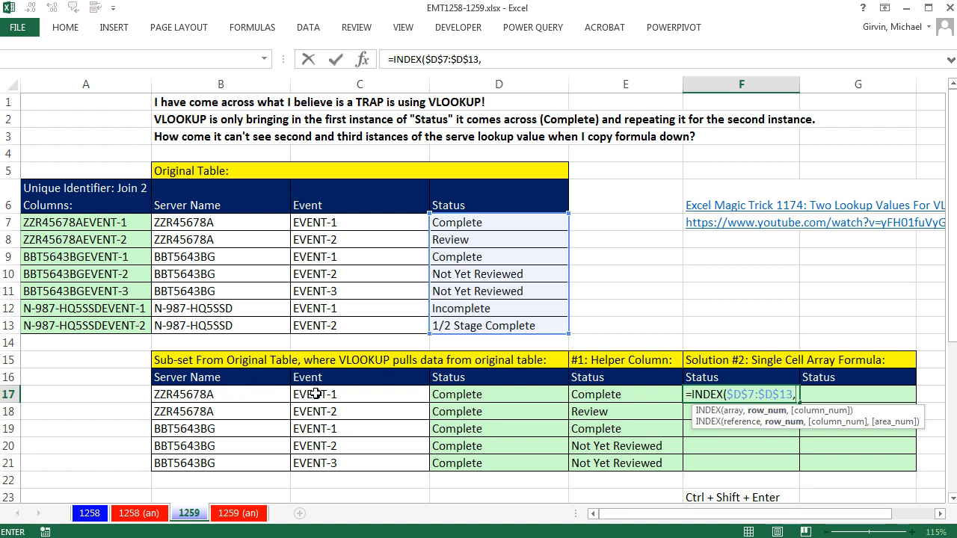
mouse_move(122, 269)
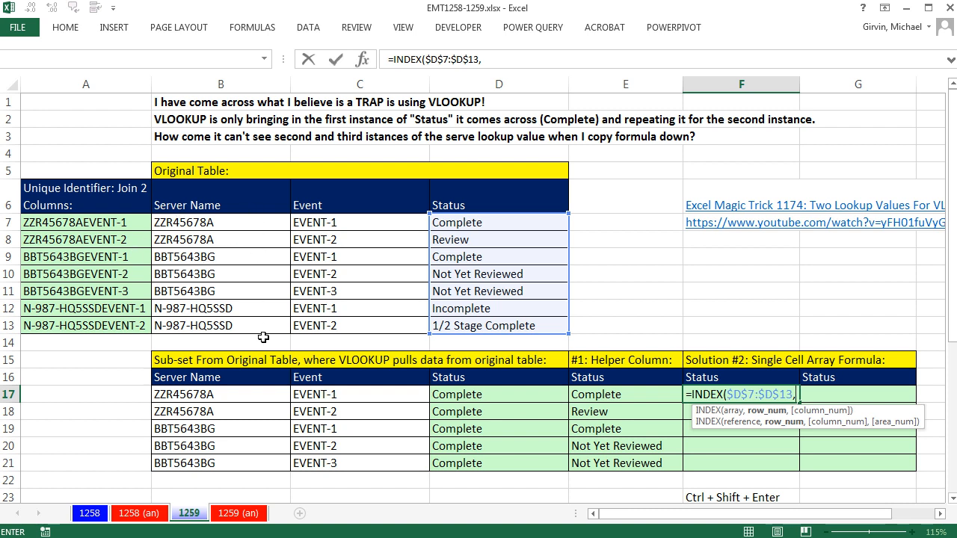
mouse_move(281, 314)
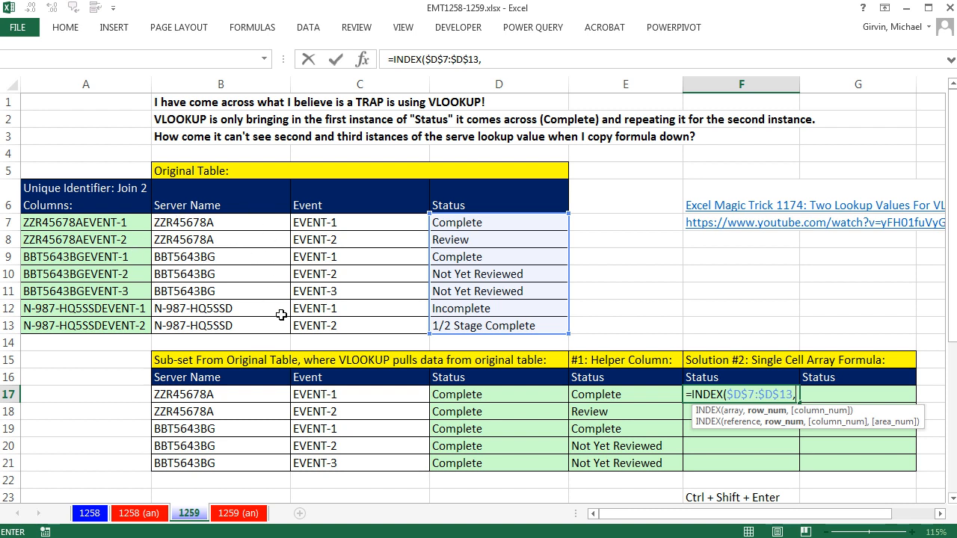
mouse_move(761, 420)
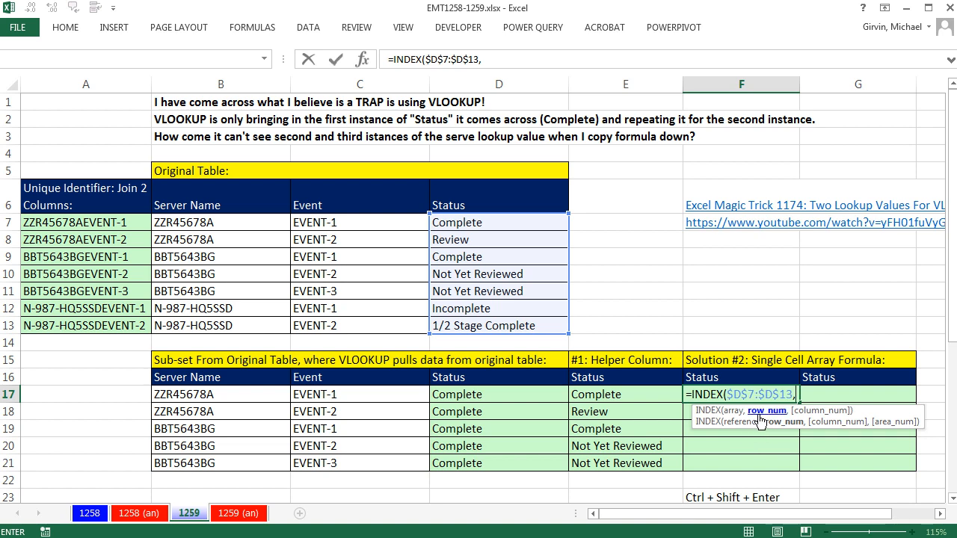
- Nest MATCH(B17&C17, inside the INDEX formula as the lookup value
type("m")
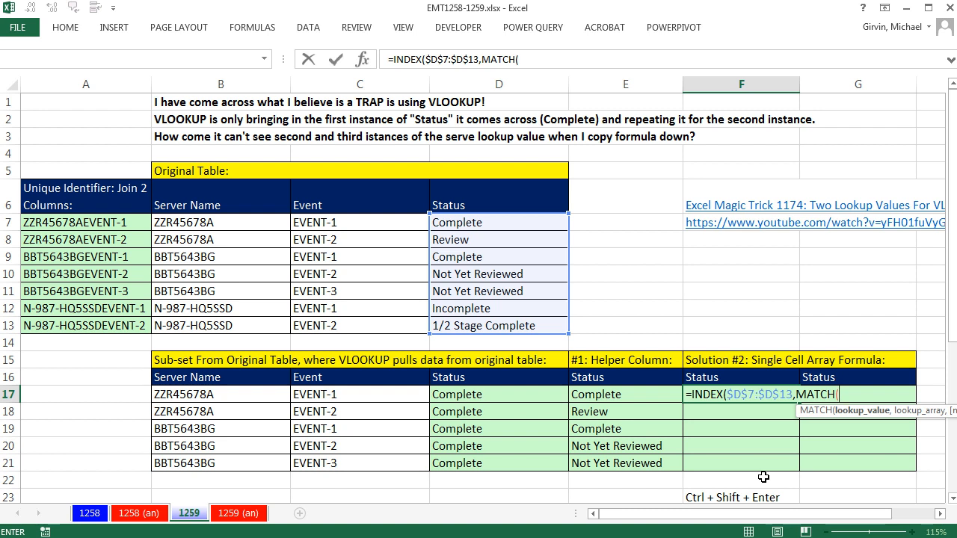
mouse_move(486, 374)
type("B17&C17")
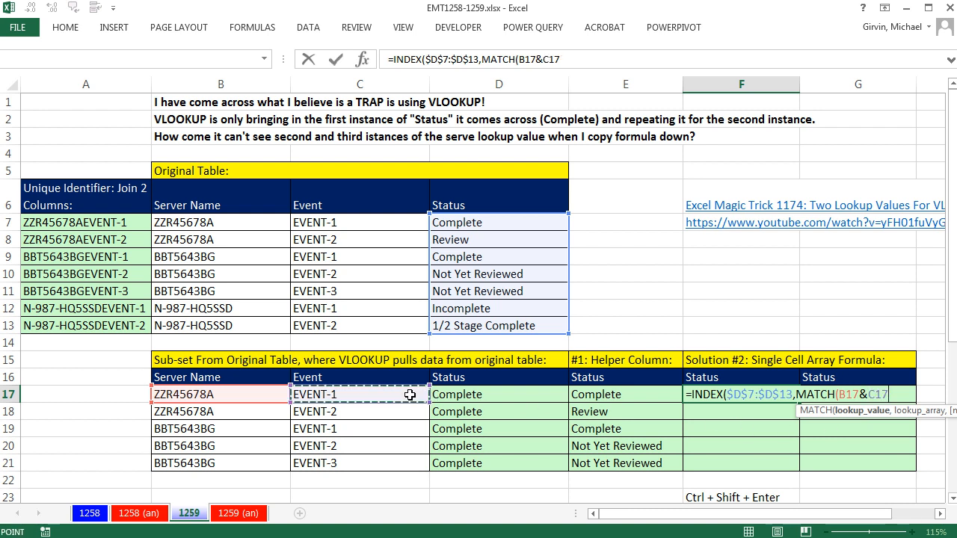
type(",")
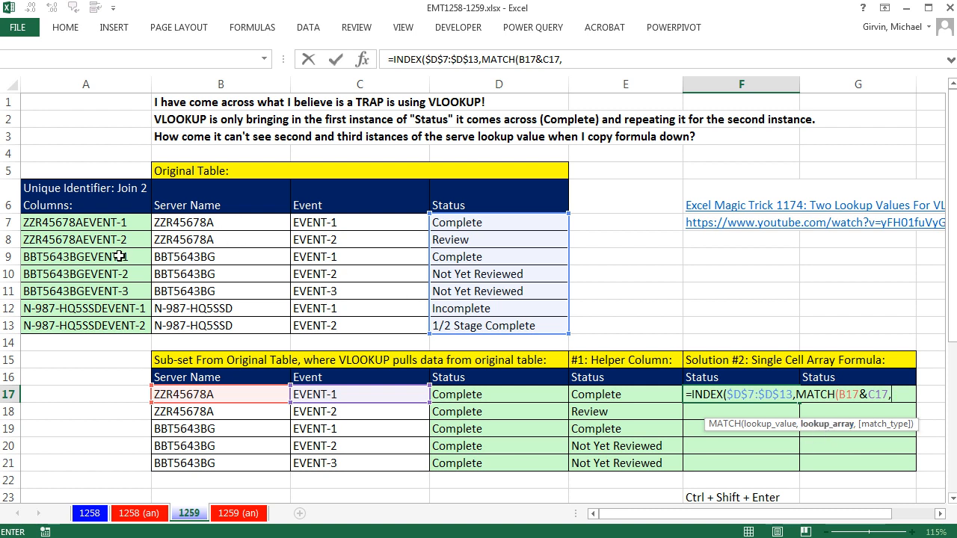
mouse_move(217, 223)
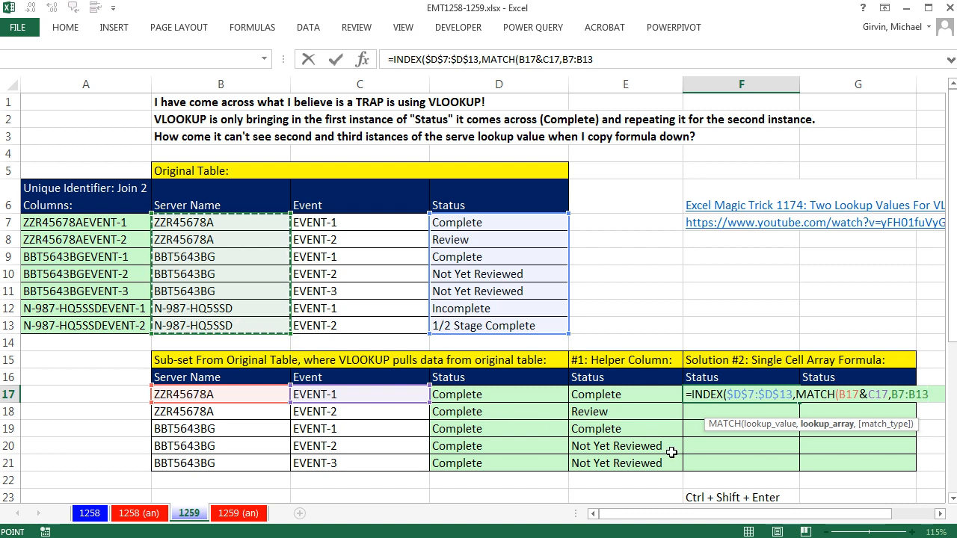
mouse_move(916, 409)
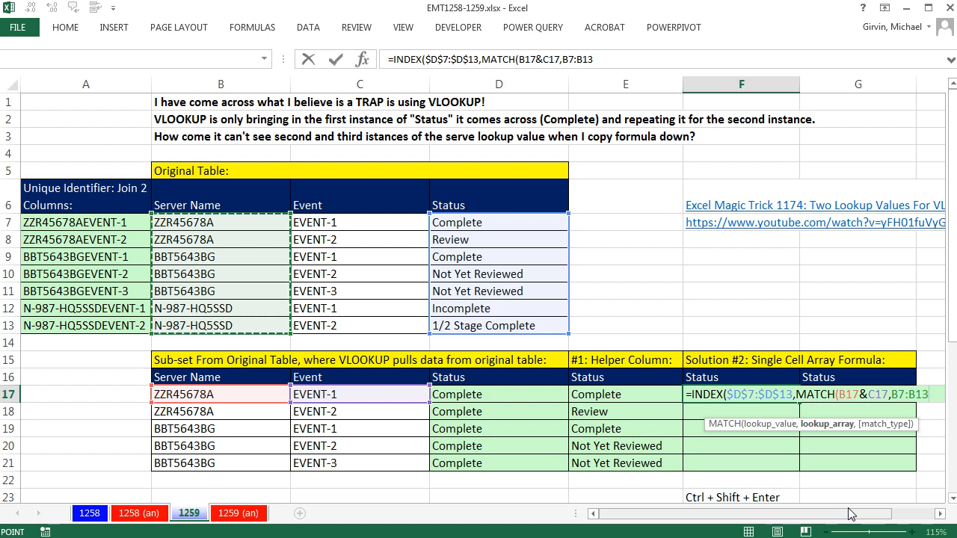
- Add B7:B13&C7:C13 as MATCH's joined lookup array
type("&")
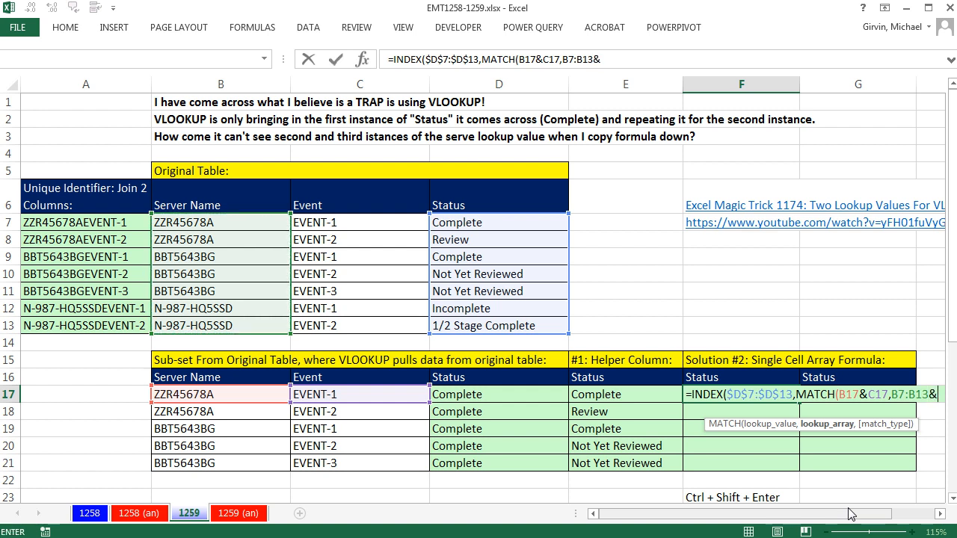
mouse_move(873, 354)
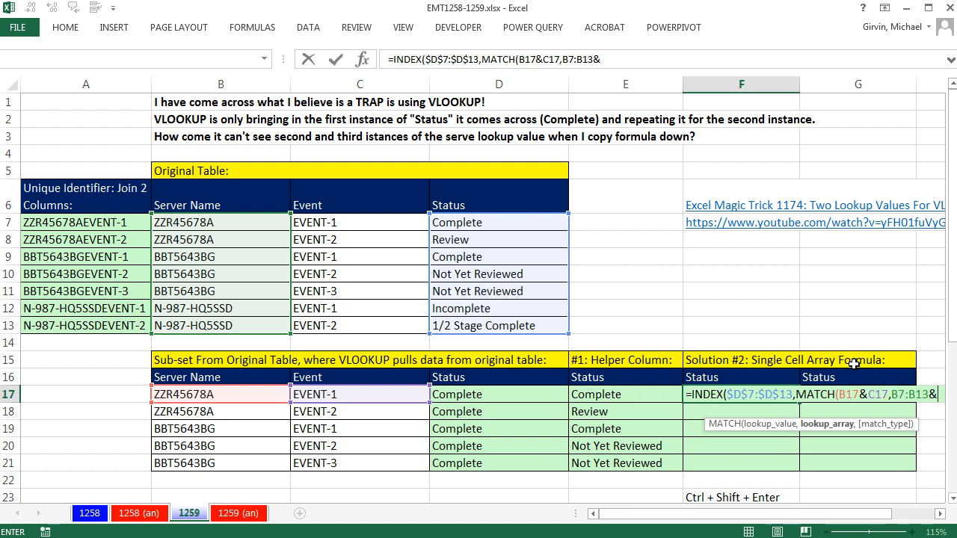
mouse_move(873, 383)
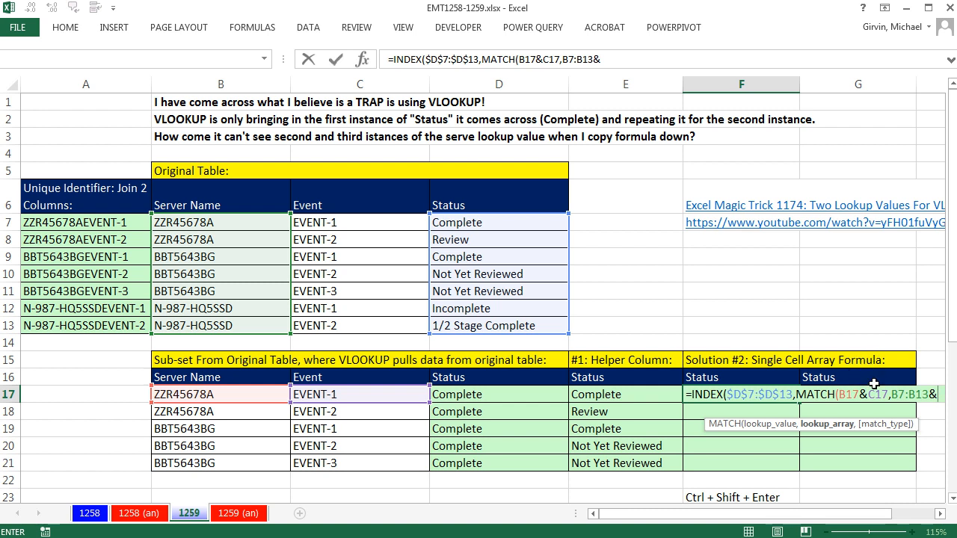
mouse_move(930, 375)
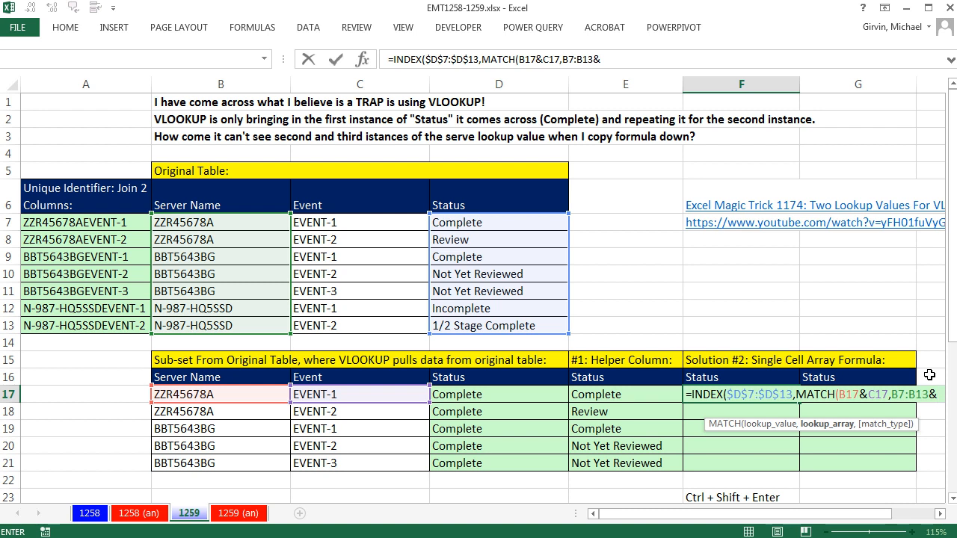
mouse_move(948, 365)
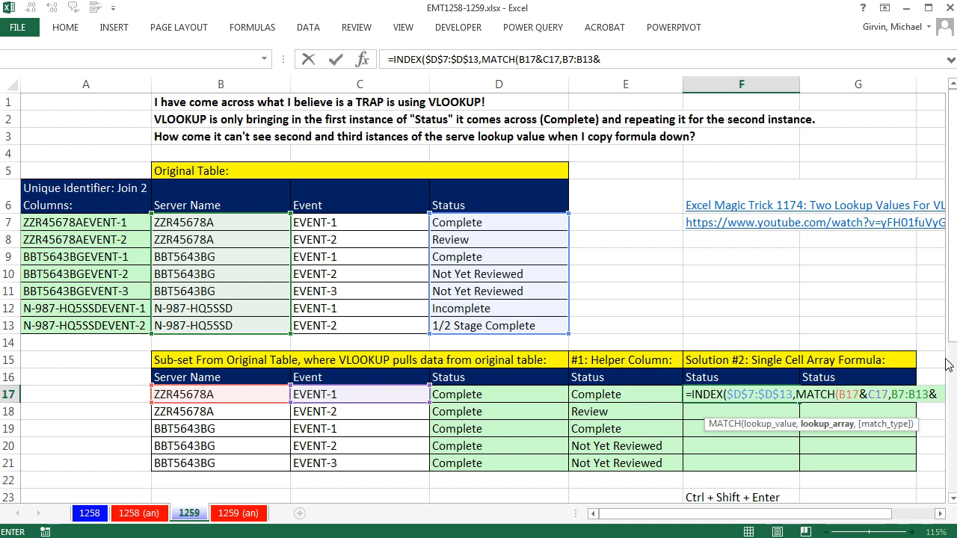
mouse_move(922, 374)
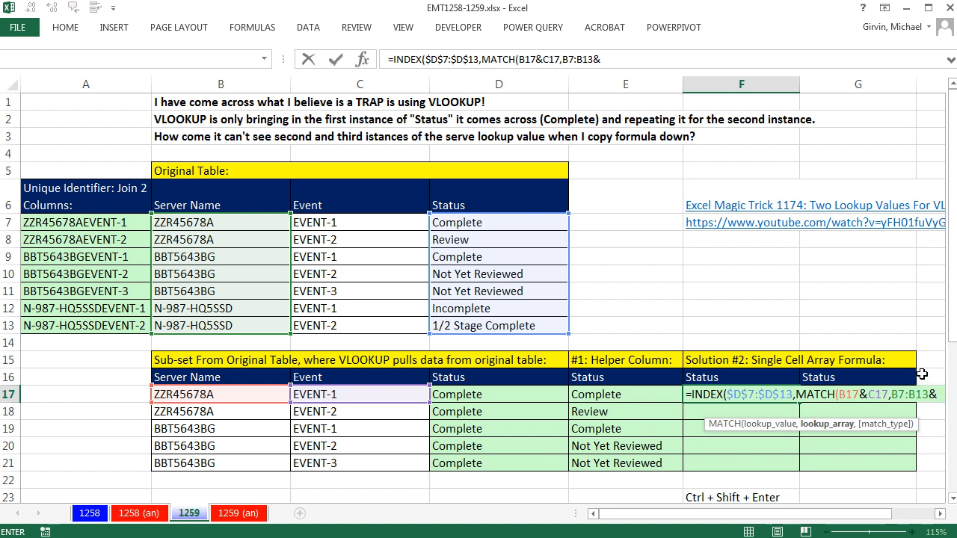
mouse_move(366, 225)
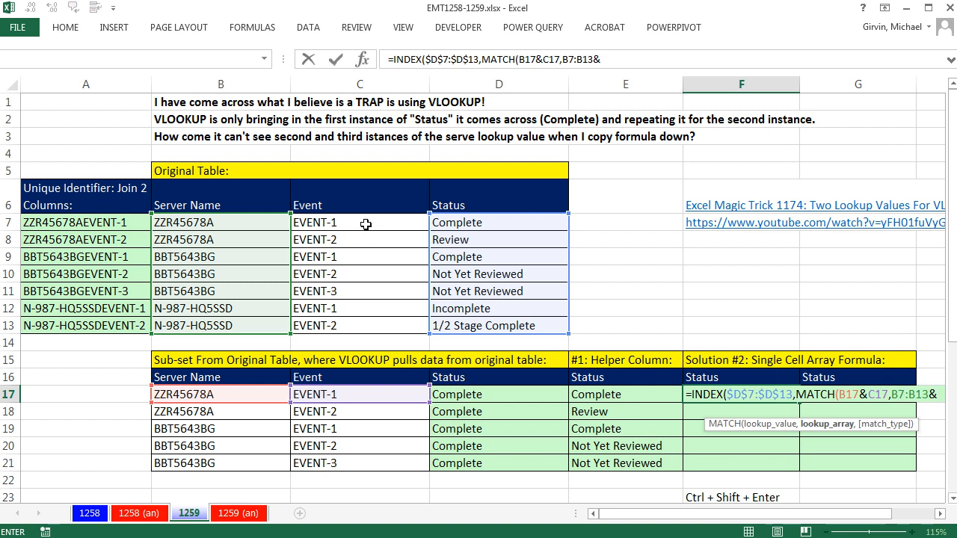
left_click_drag(358, 222, 358, 325)
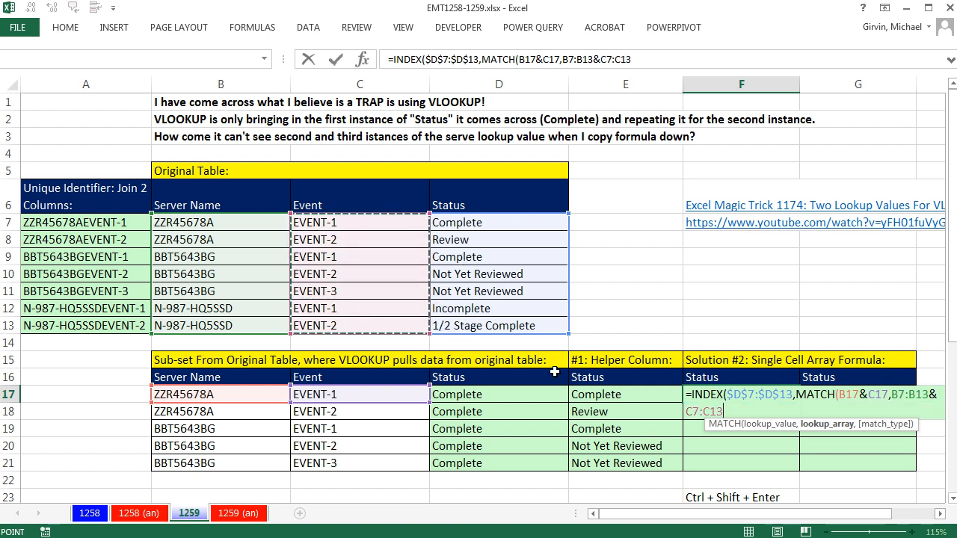
mouse_move(843, 434)
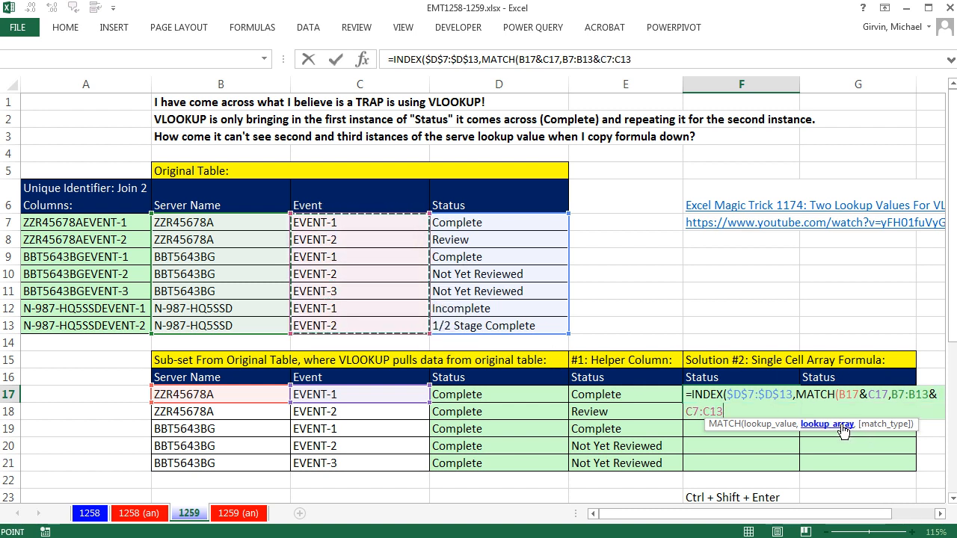
- Evaluate B7:B13&C7:C13 with F9 to show the combined server-event keys
key("F9")
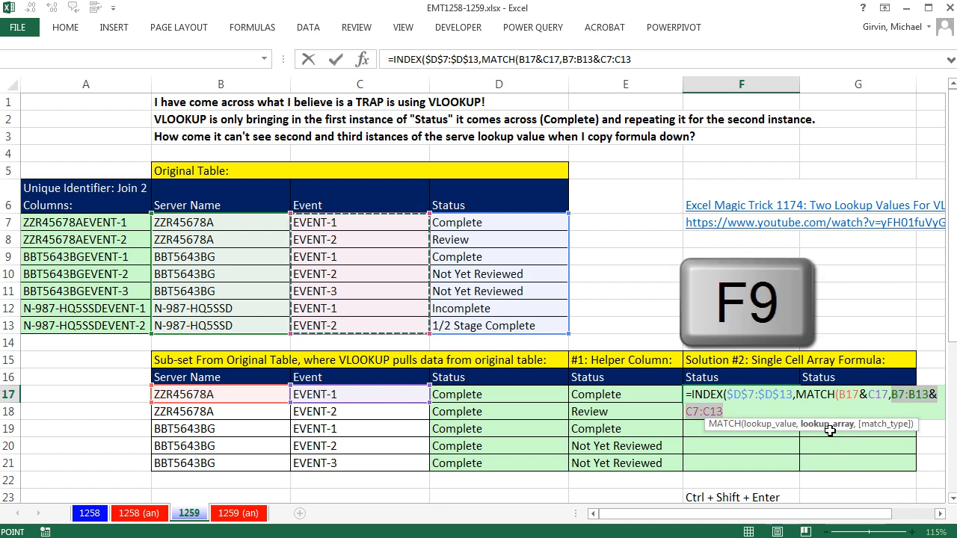
key("F9")
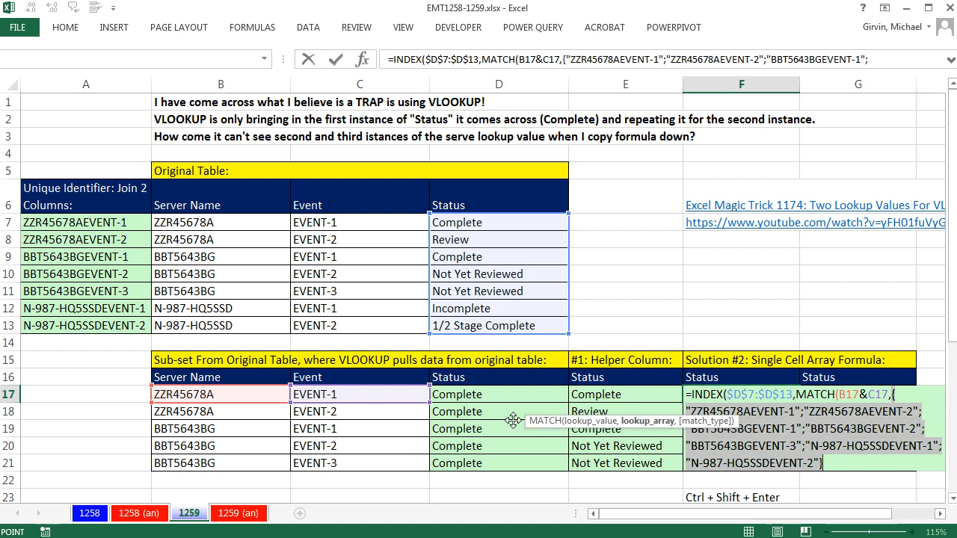
mouse_move(271, 341)
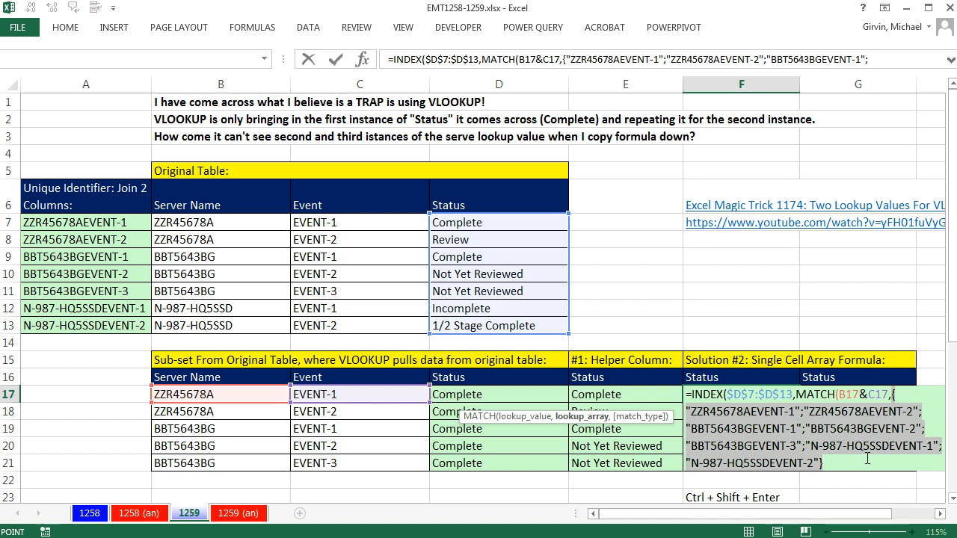
- Undo the evaluation and lock the ranges as $B$7:$B$13&$C$7:$C$13
key("ctrl+z")
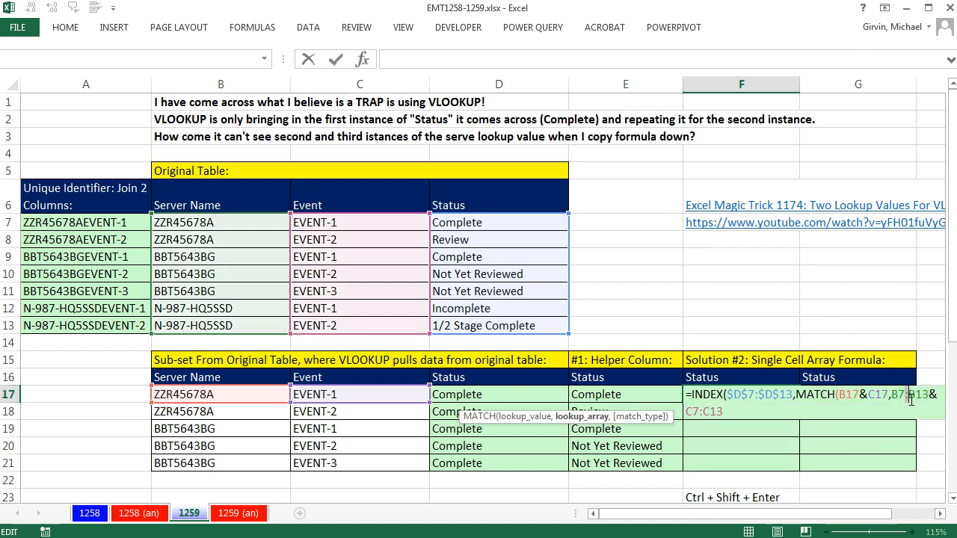
key("f4")
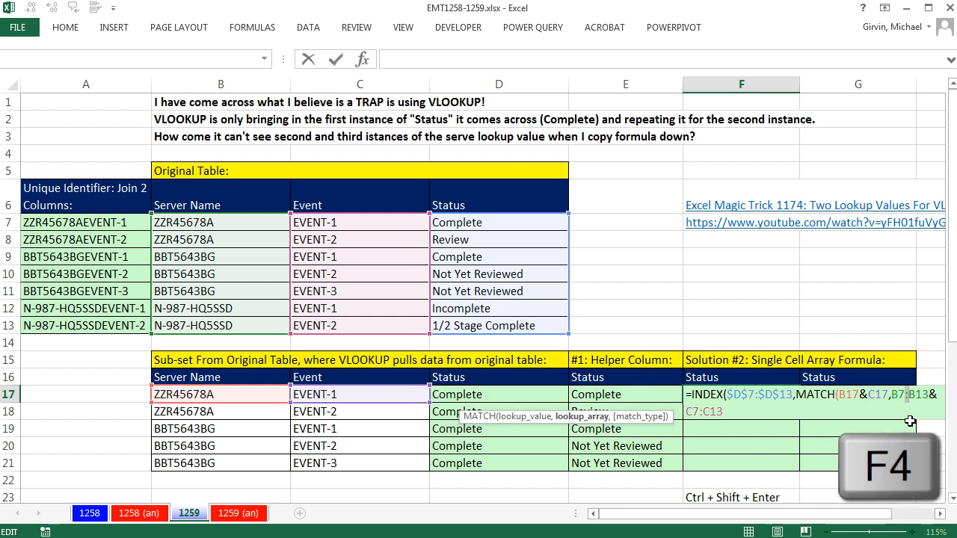
key("f4")
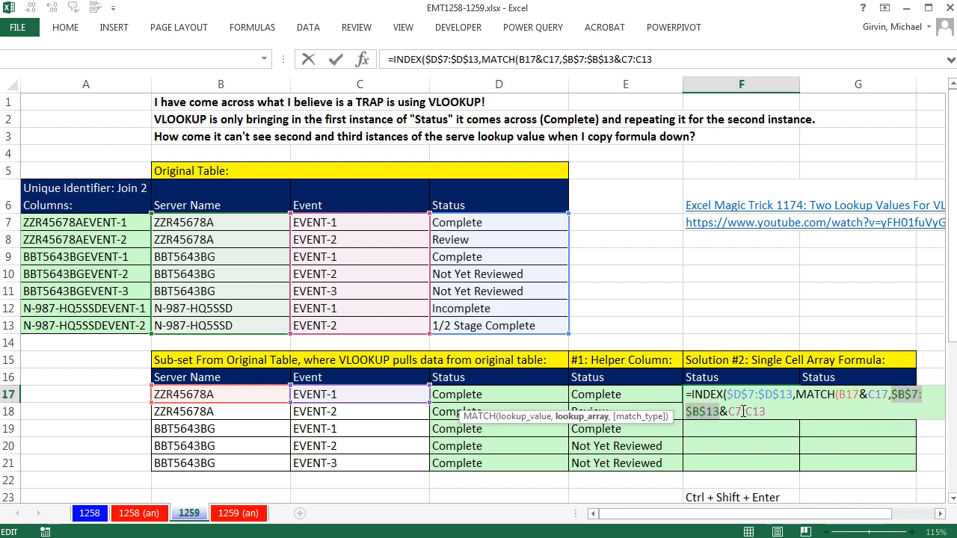
key("f4")
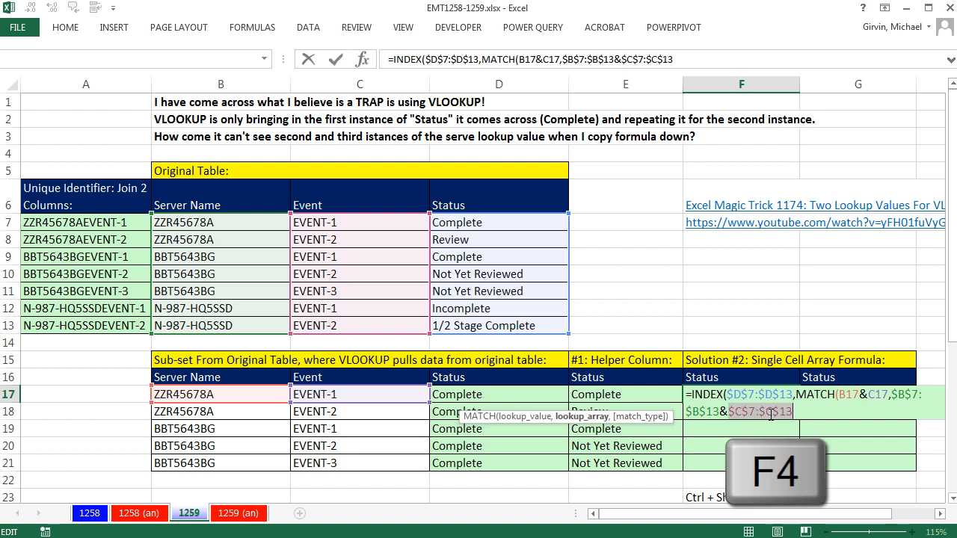
key("F4")
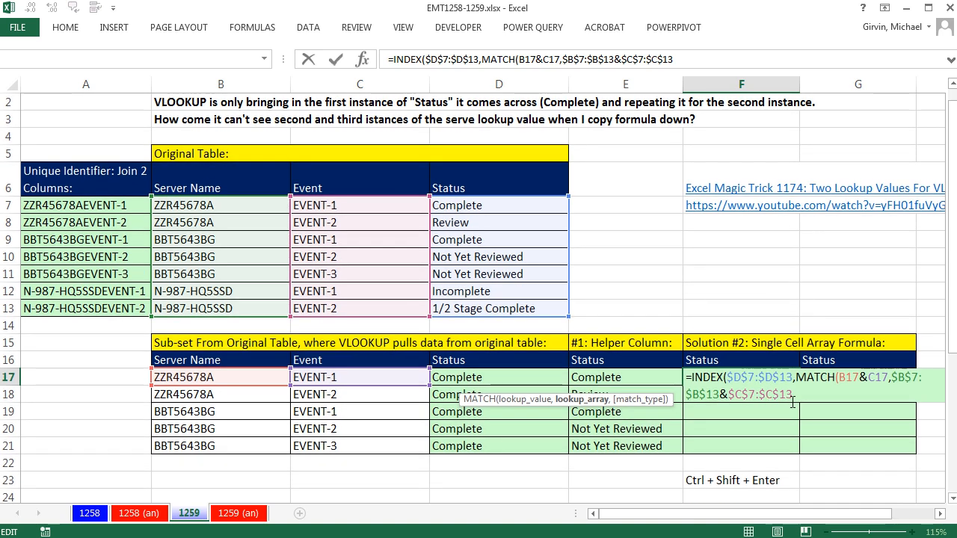
mouse_move(696, 451)
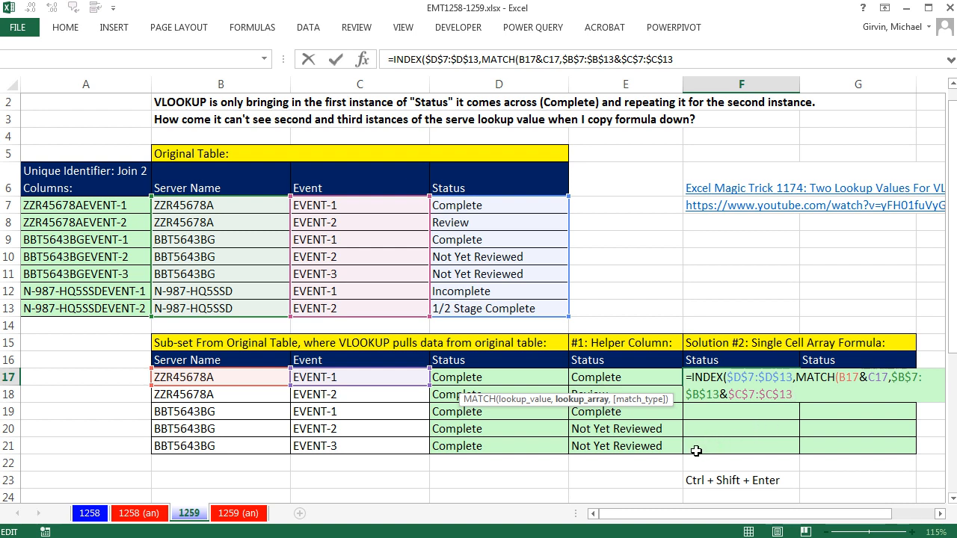
mouse_move(753, 461)
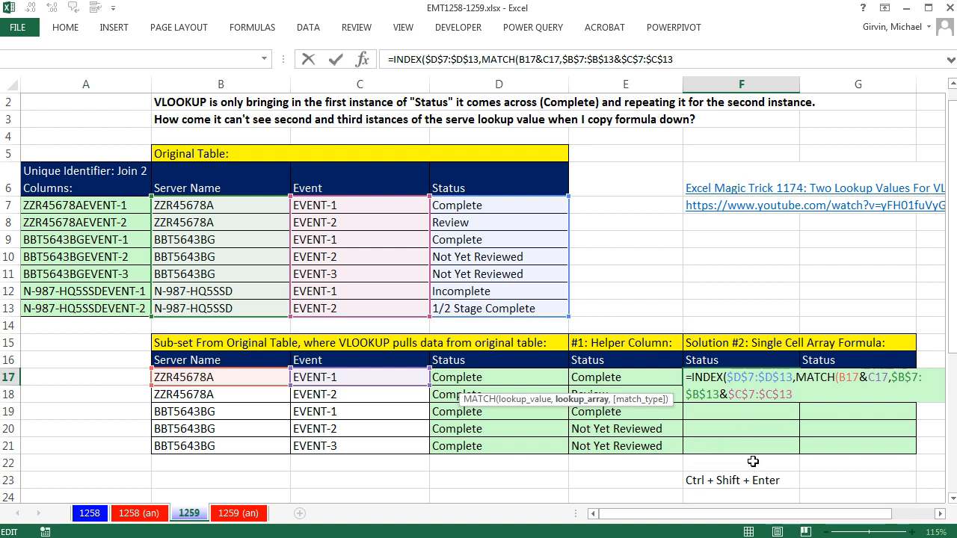
mouse_move(607, 399)
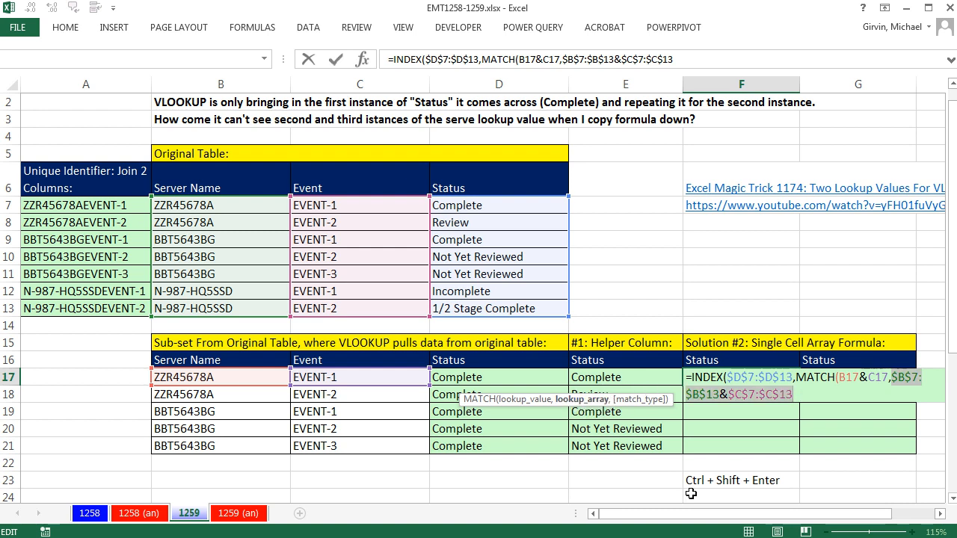
mouse_move(790, 413)
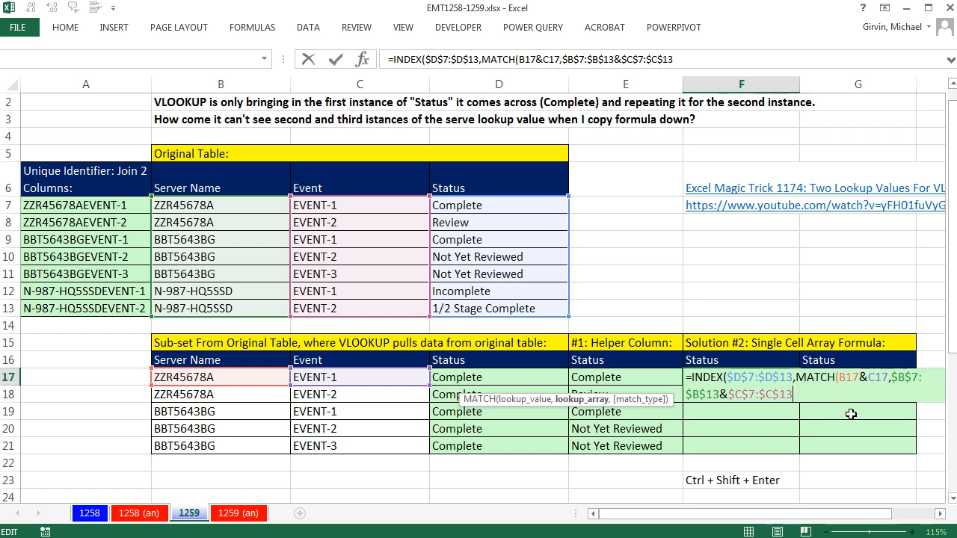
- Rewrite F17 as =INDEX($D$7:$D$13,MATCH(B17&C17,$B$7:$B$13&$C$7:$C$13,0))
type(",1")
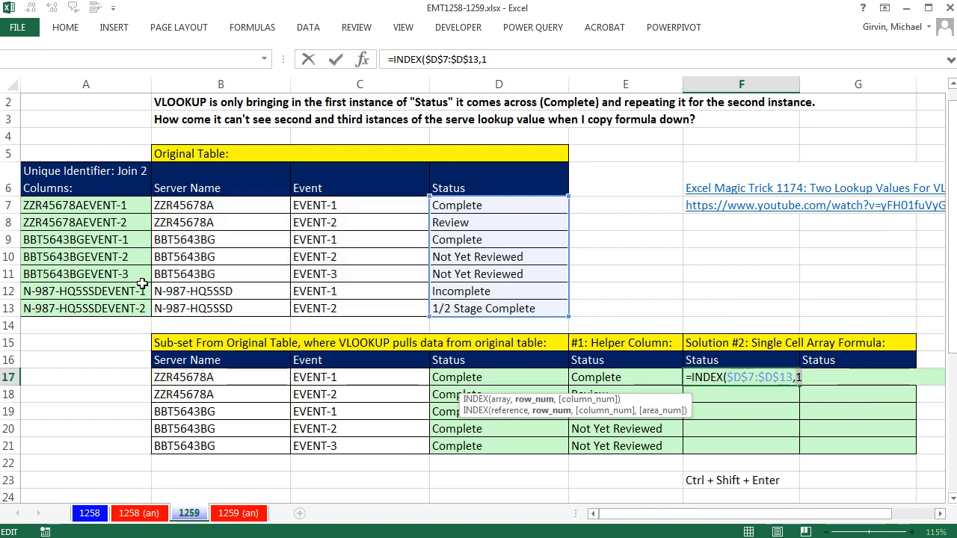
key("ctrl+z")
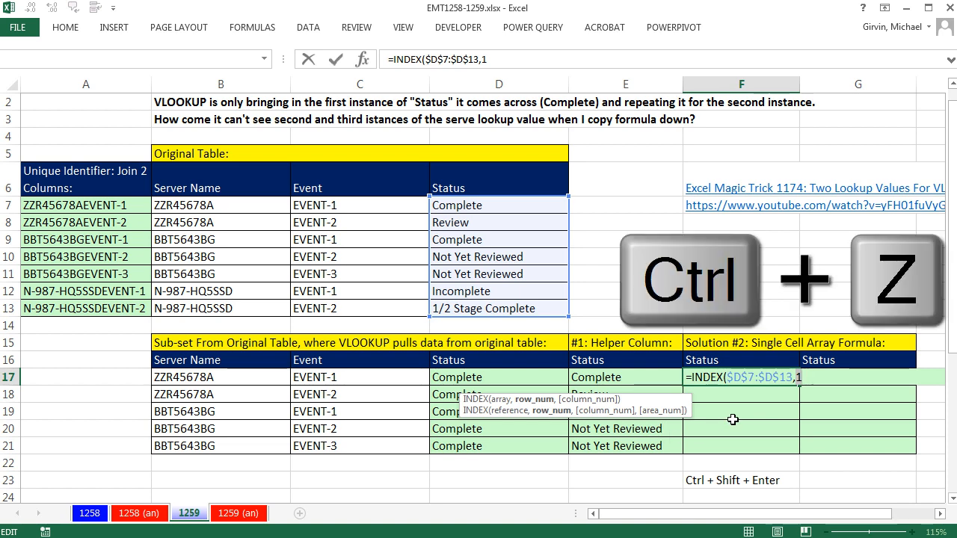
type(",MATCH(B17&C17,$B$7:$B$13&$C$7:$C$13,0))")
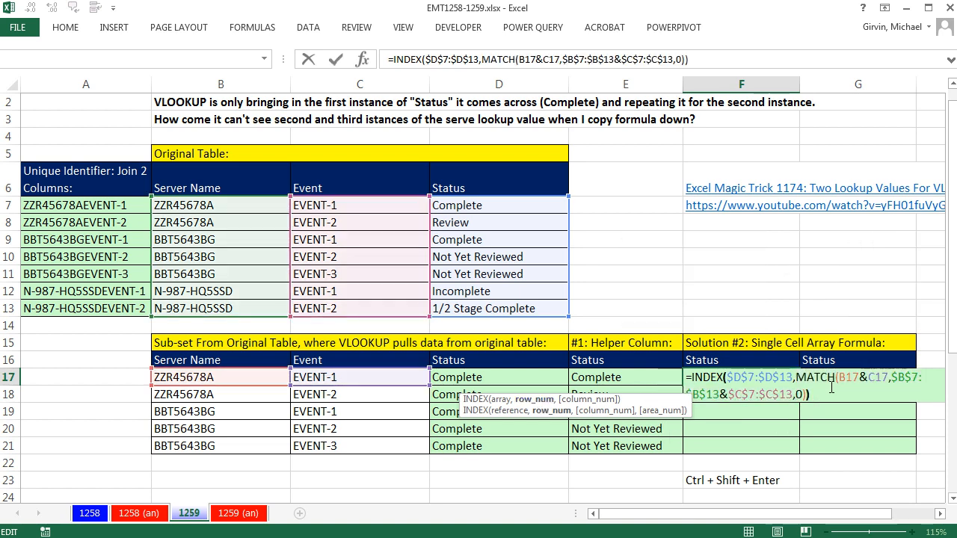
- Enter F17 with Ctrl+Shift+Enter as an array formula returning Complete
key("Ctrl+Shift+Enter")
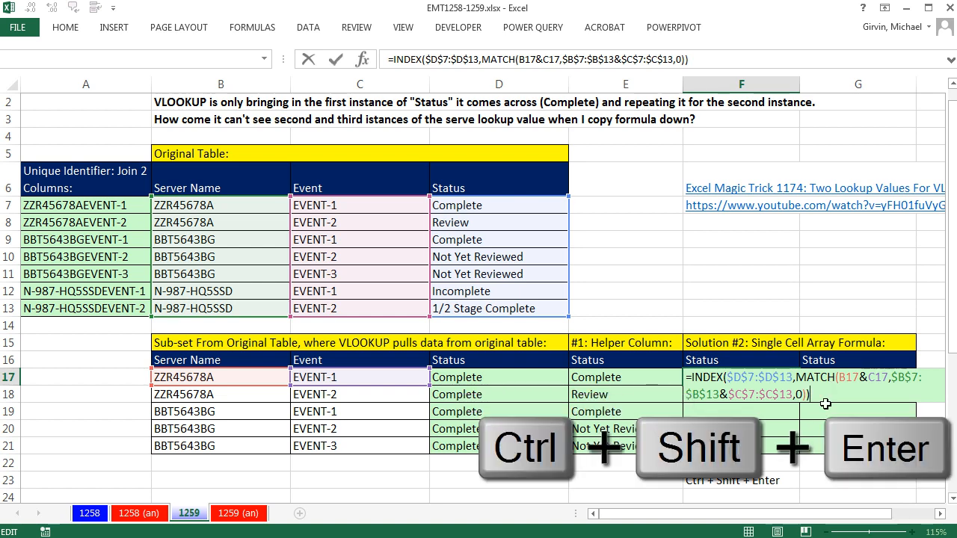
key("ctrl+shift+enter")
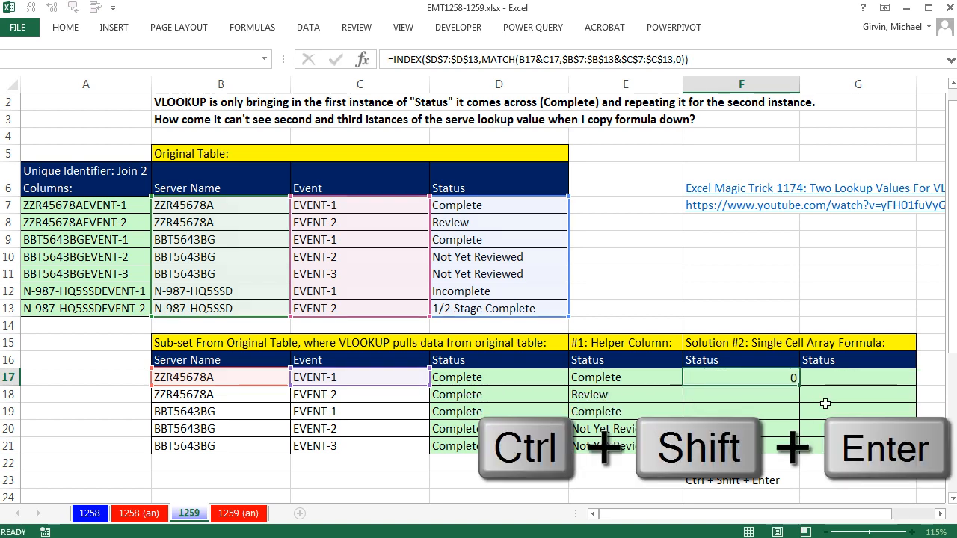
key("ctrl+shift+enter")
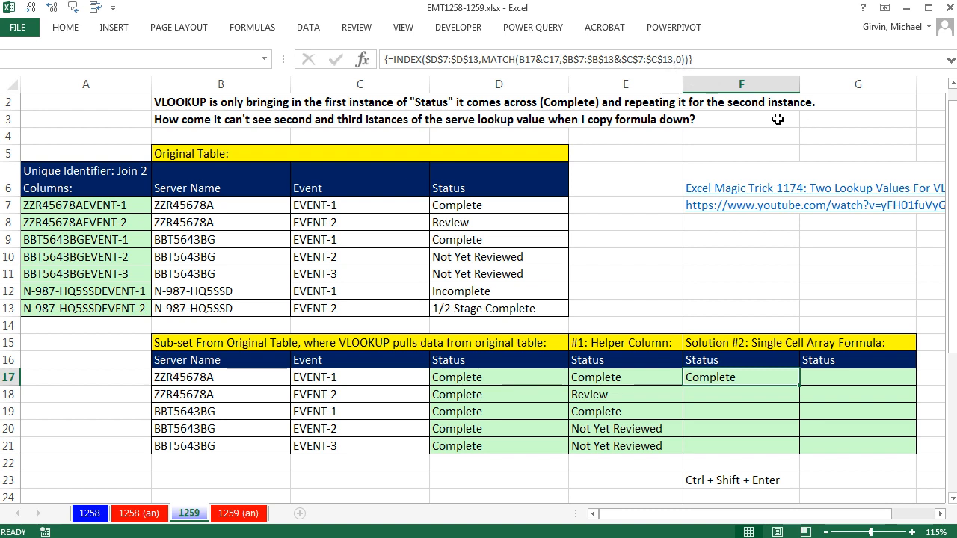
mouse_move(535, 152)
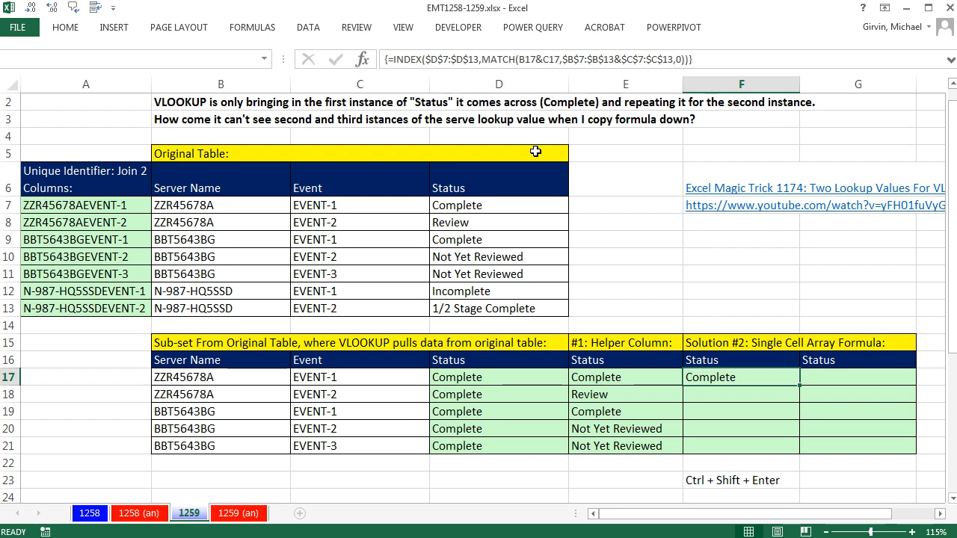
mouse_move(738, 395)
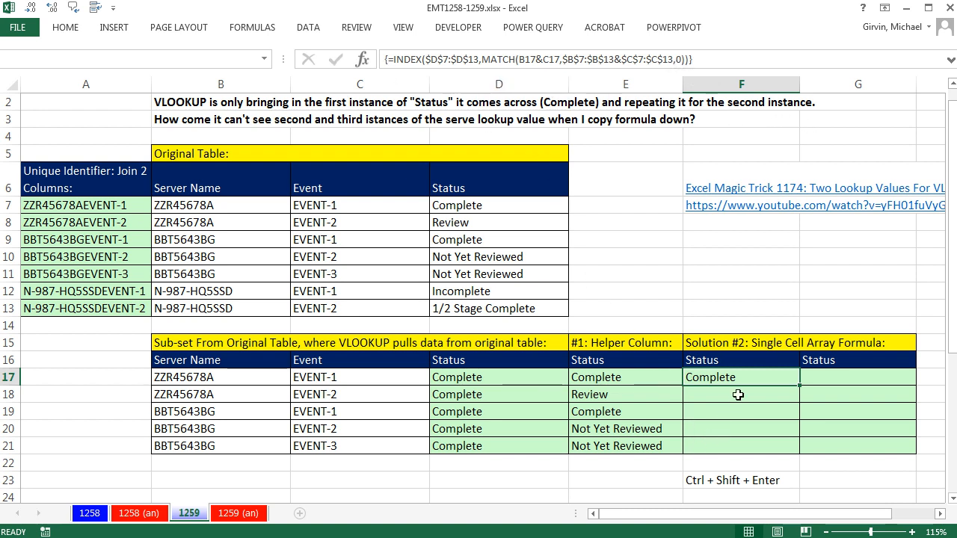
- Re-enter the F17 formula as a Ctrl+Shift+Enter array formula
double_click(740, 377)
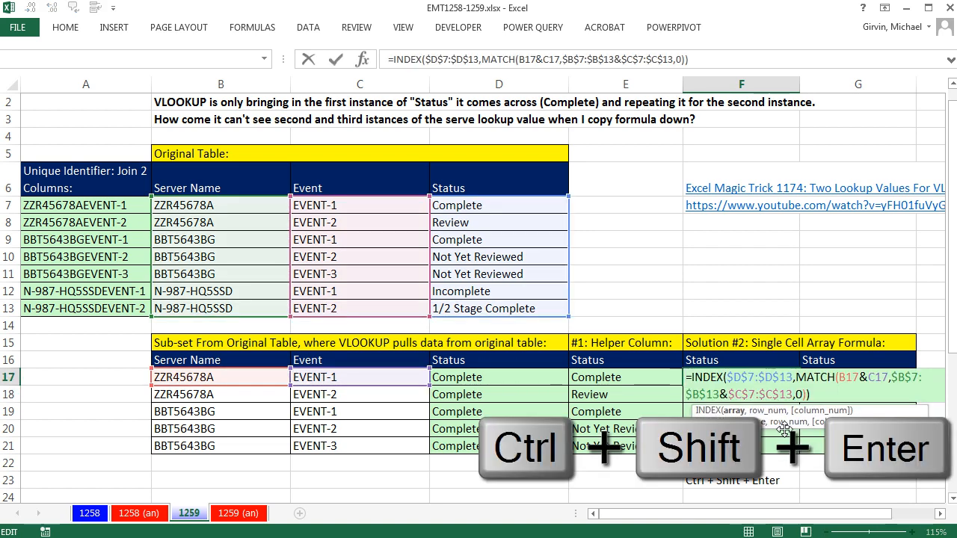
key("ctrl+shift+enter")
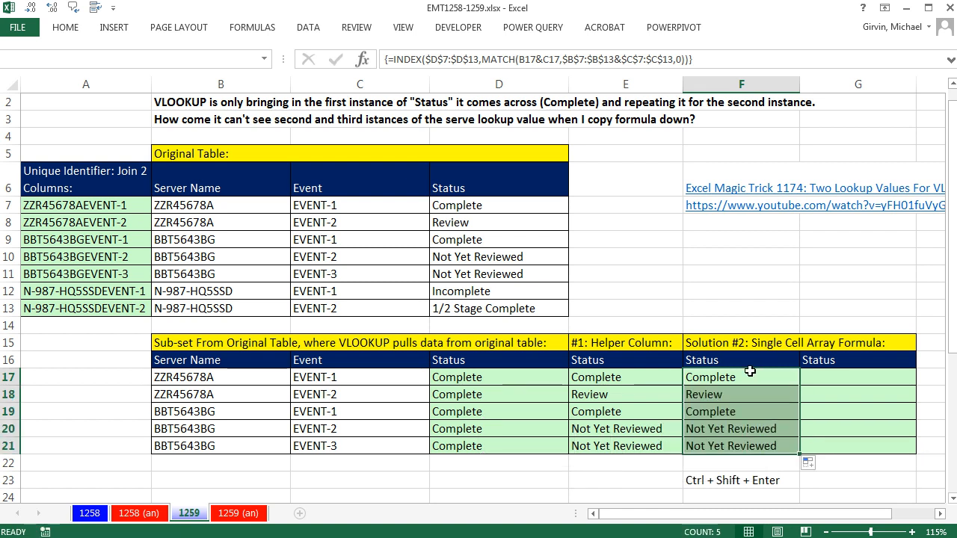
mouse_move(749, 472)
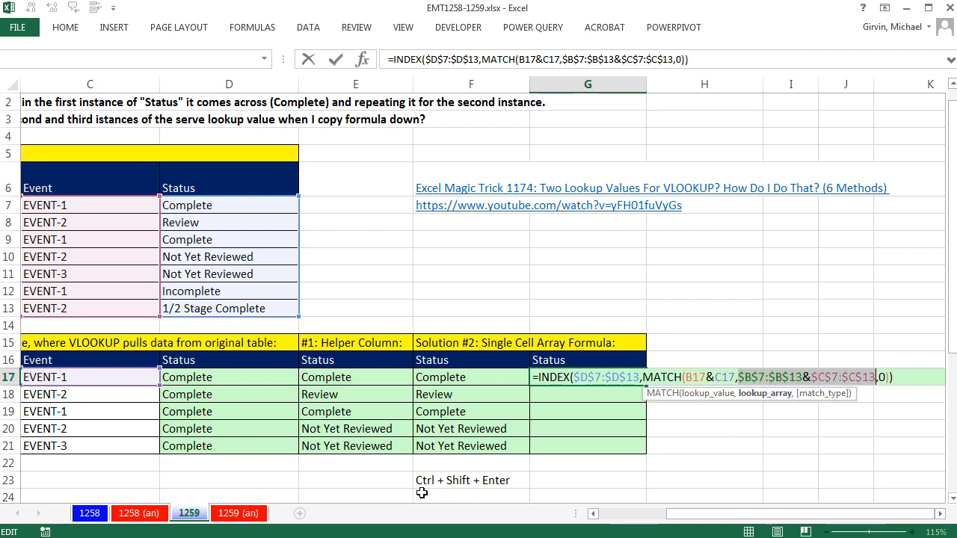
mouse_move(712, 386)
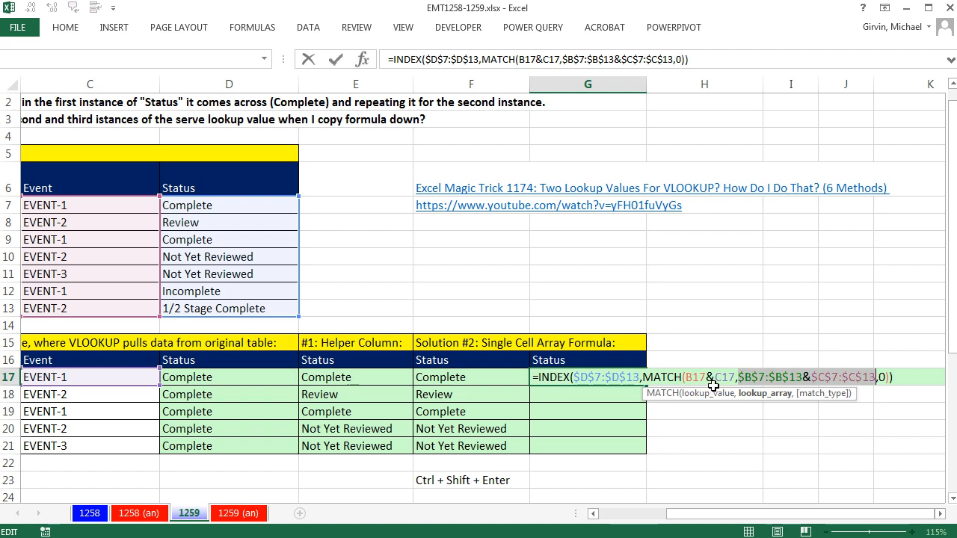
mouse_move(774, 399)
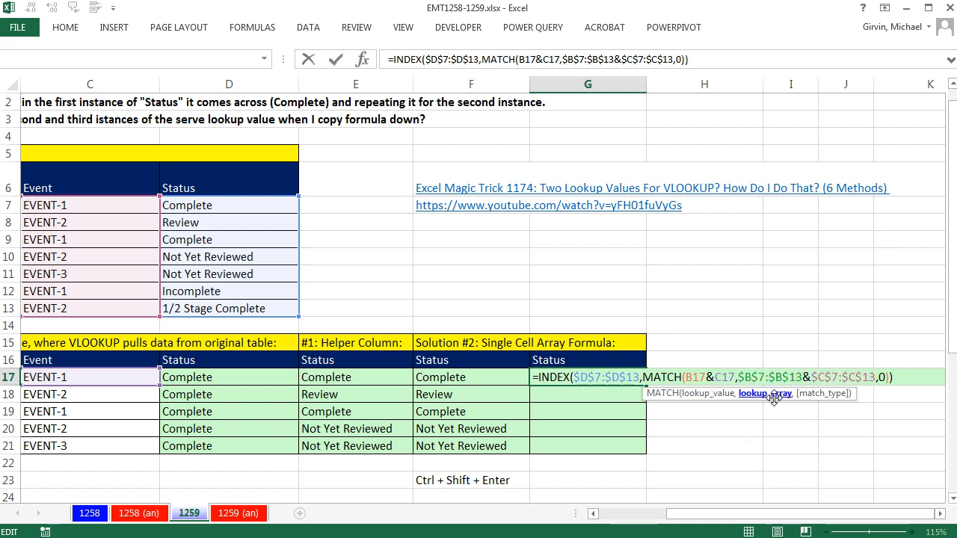
- Wrap the joined $B$7:$B$13&$C$7:$C$13 lookup array in G17 with INDEX(
type("i")
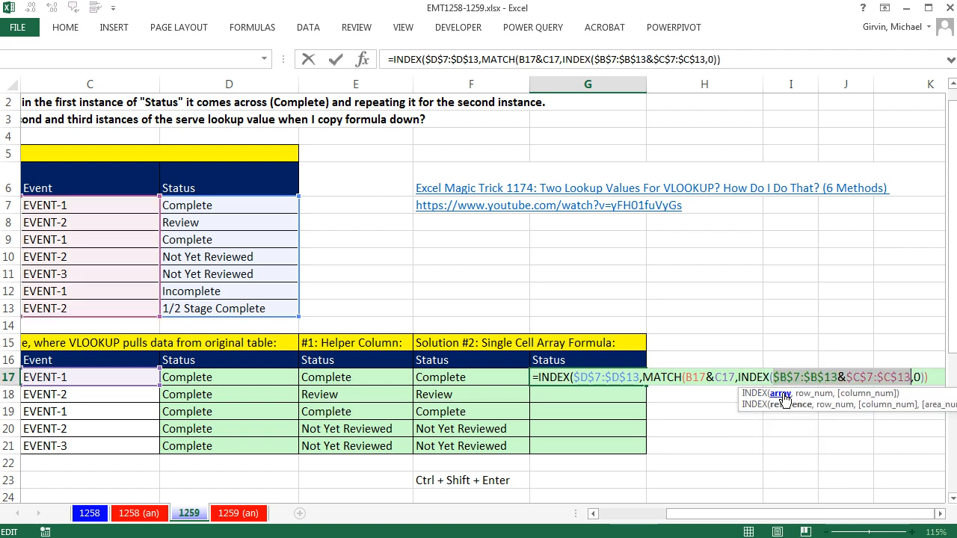
mouse_move(789, 405)
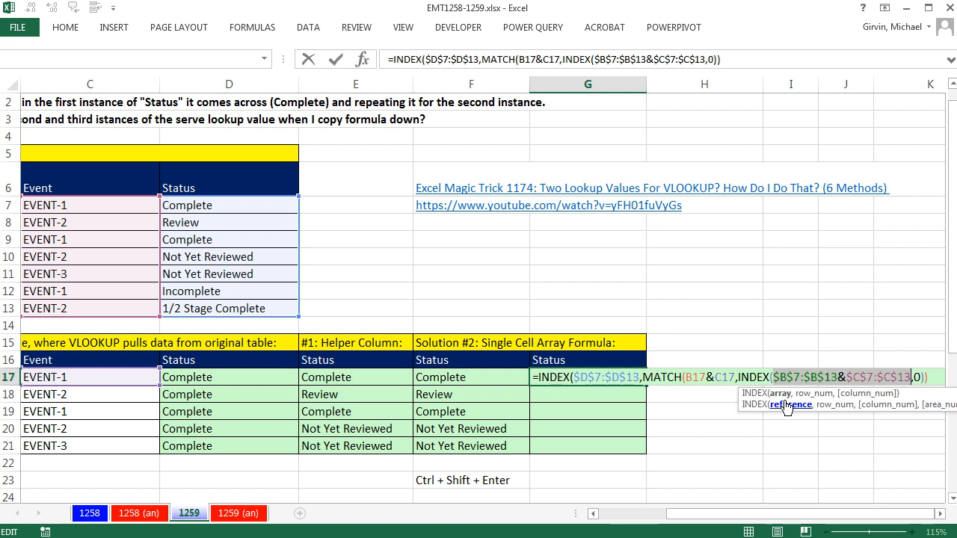
mouse_move(782, 406)
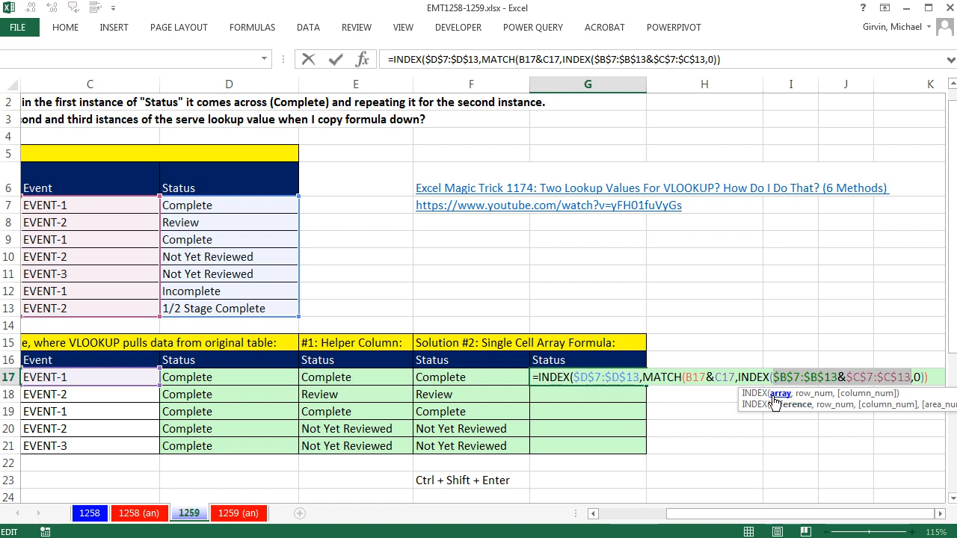
mouse_move(780, 400)
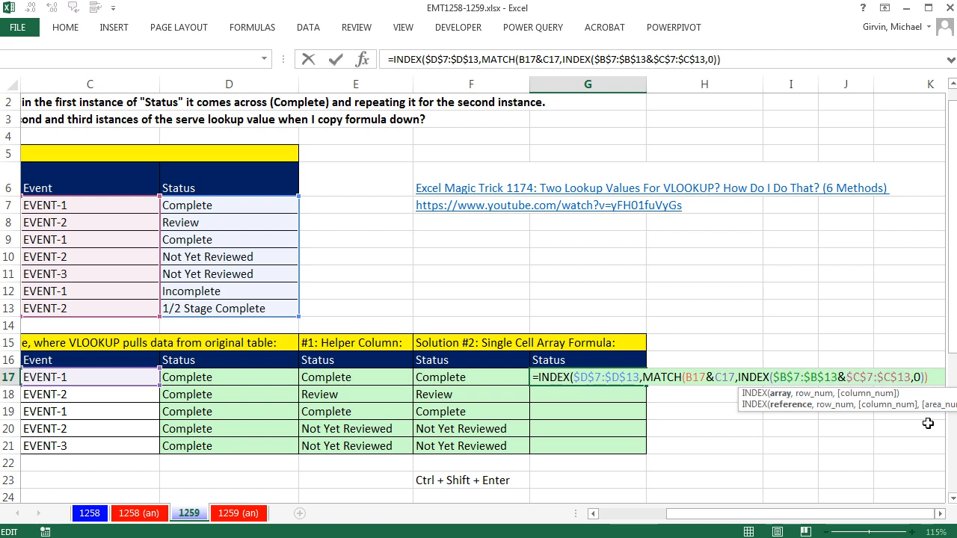
- Add an empty row argument after $C$7:$C$13 in G17's inner INDEX
type(",")
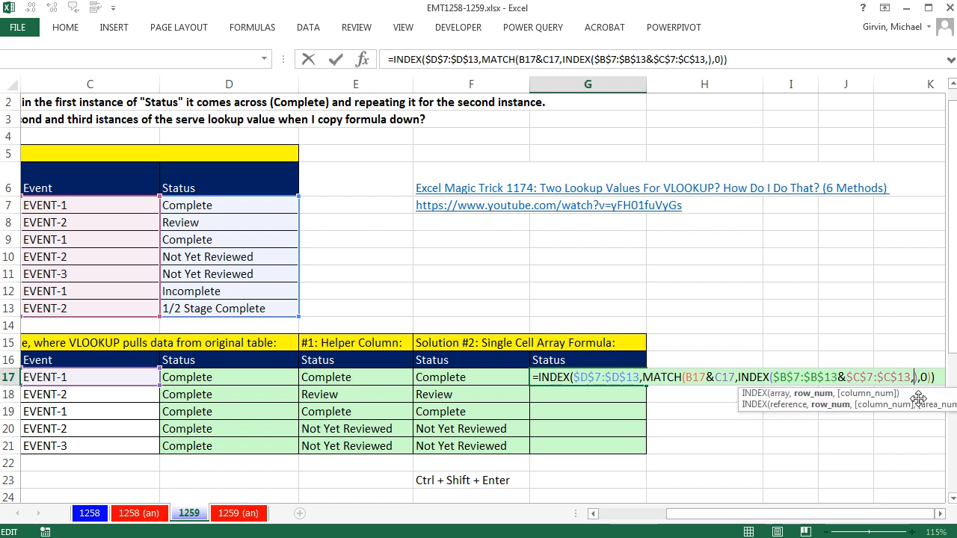
mouse_move(817, 400)
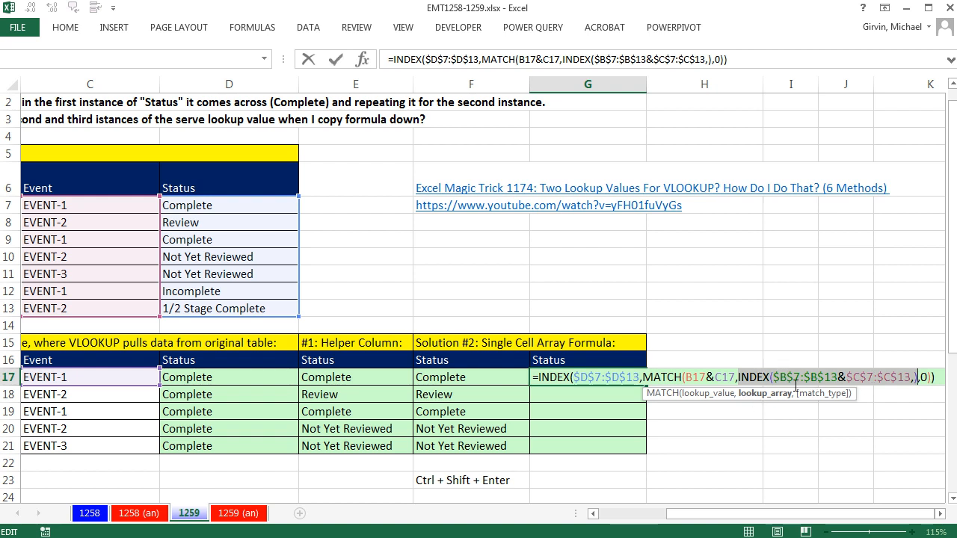
mouse_move(764, 393)
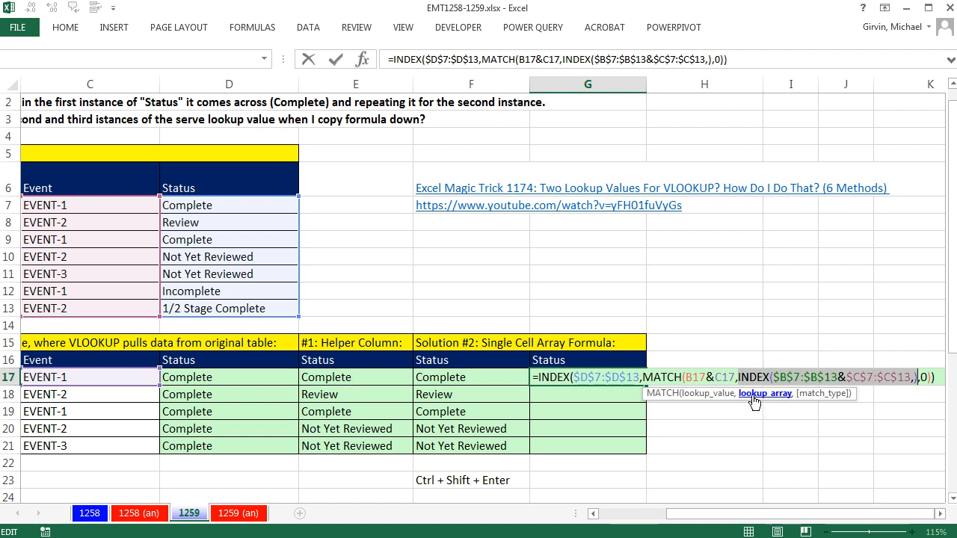
mouse_move(785, 400)
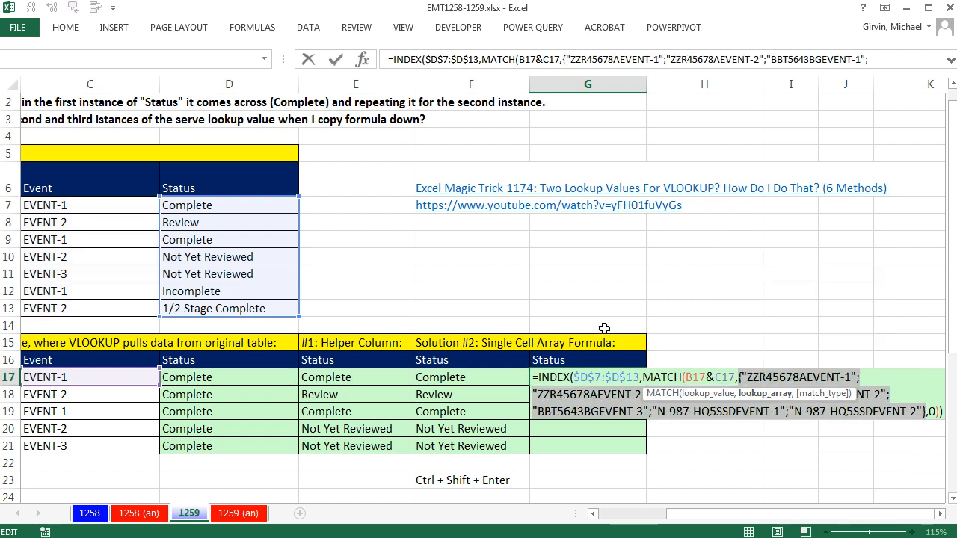
mouse_move(830, 450)
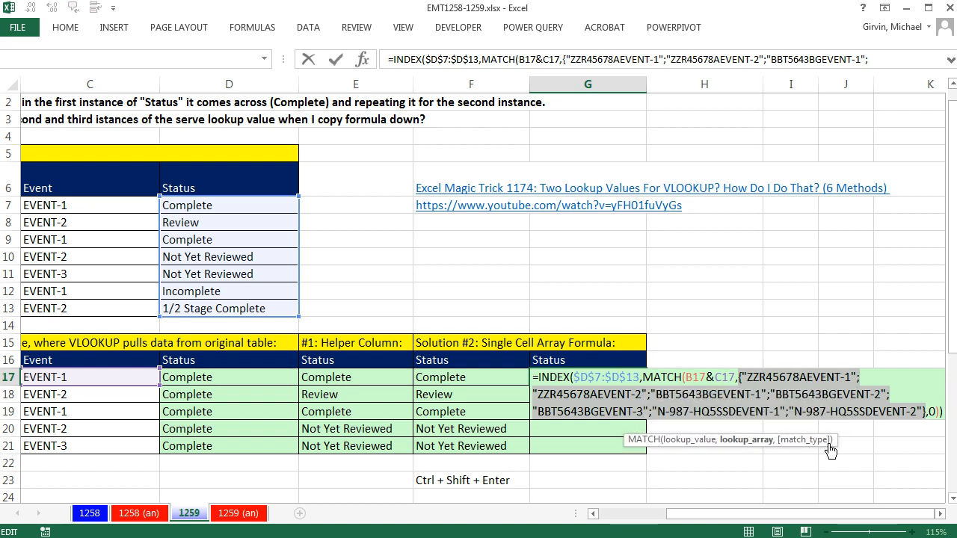
mouse_move(868, 439)
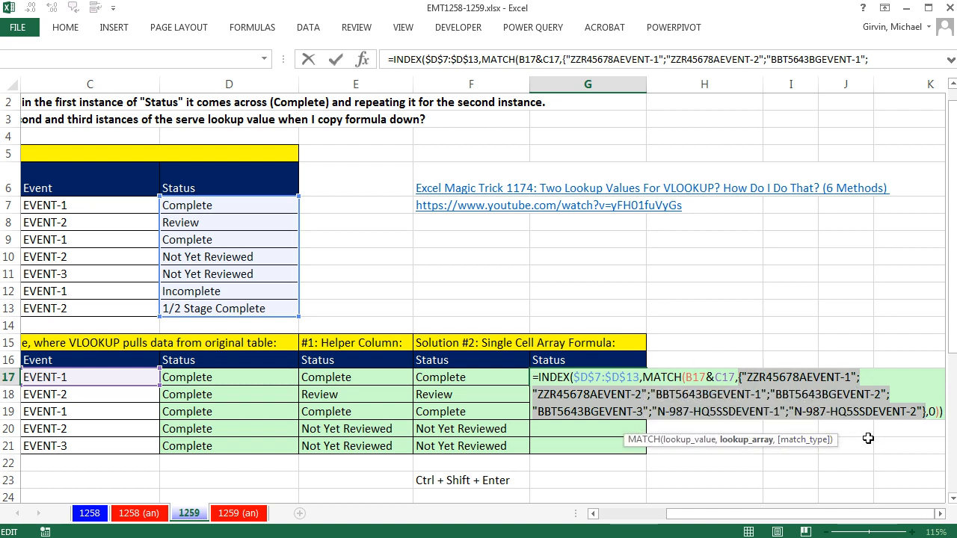
- Undo the F9 preview to restore G17's formula text
key("ctrl+z")
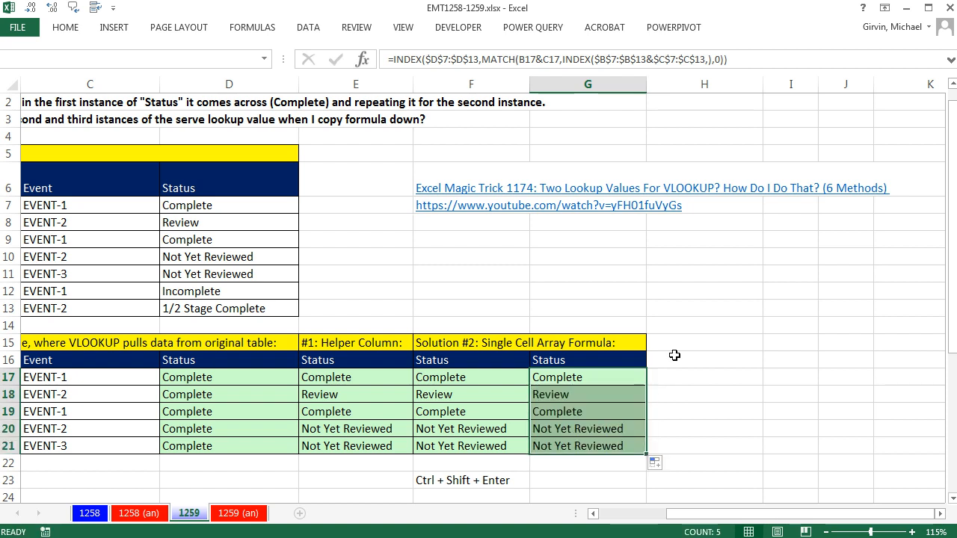
mouse_move(591, 446)
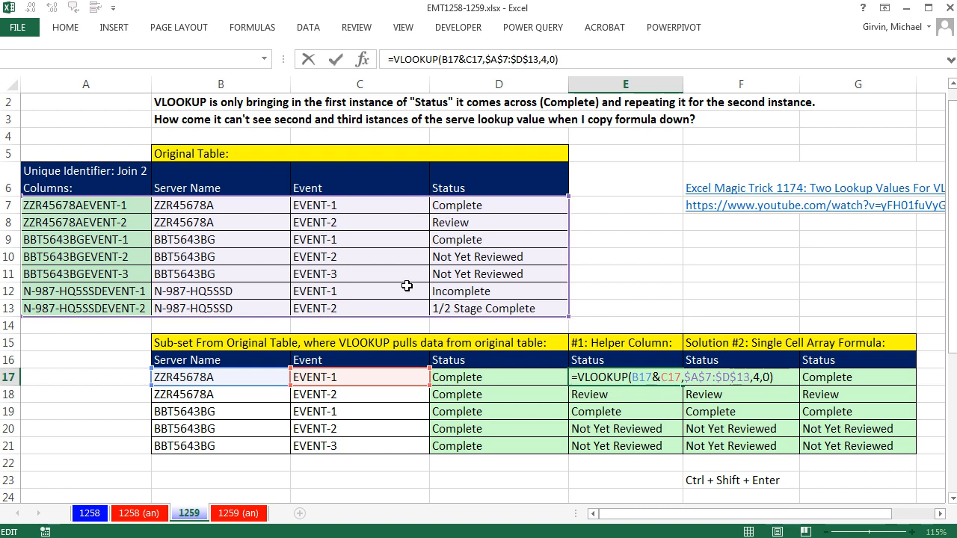
mouse_move(705, 431)
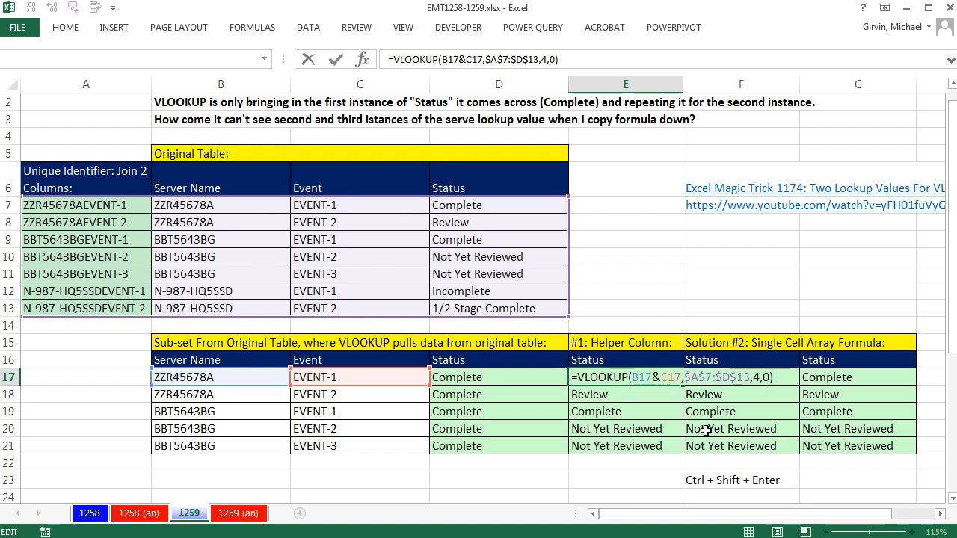